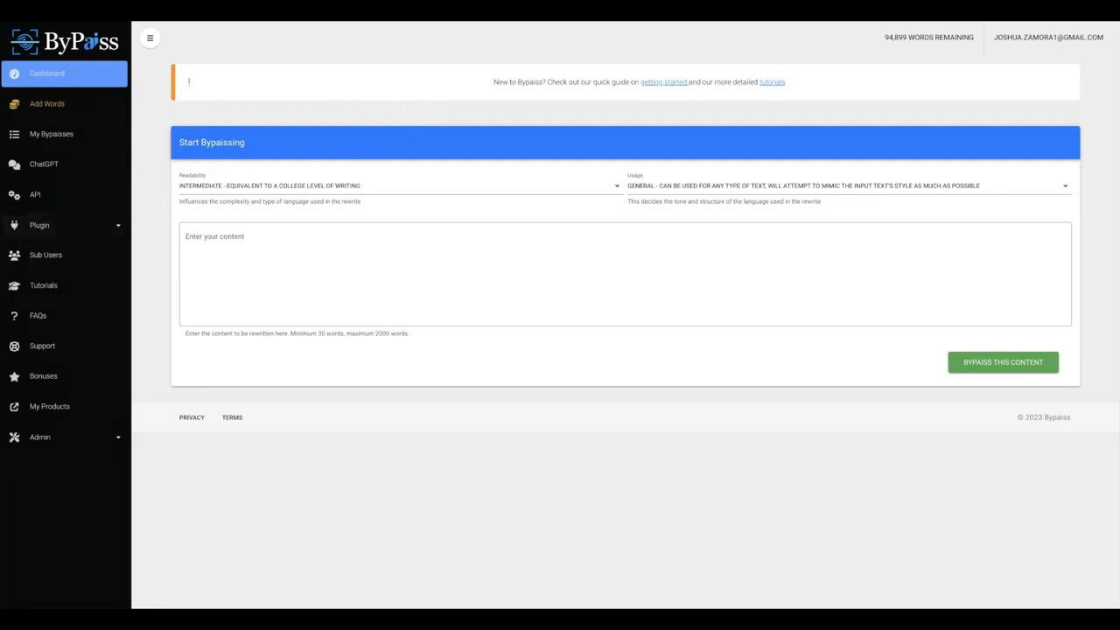
mouse_move(7, 371)
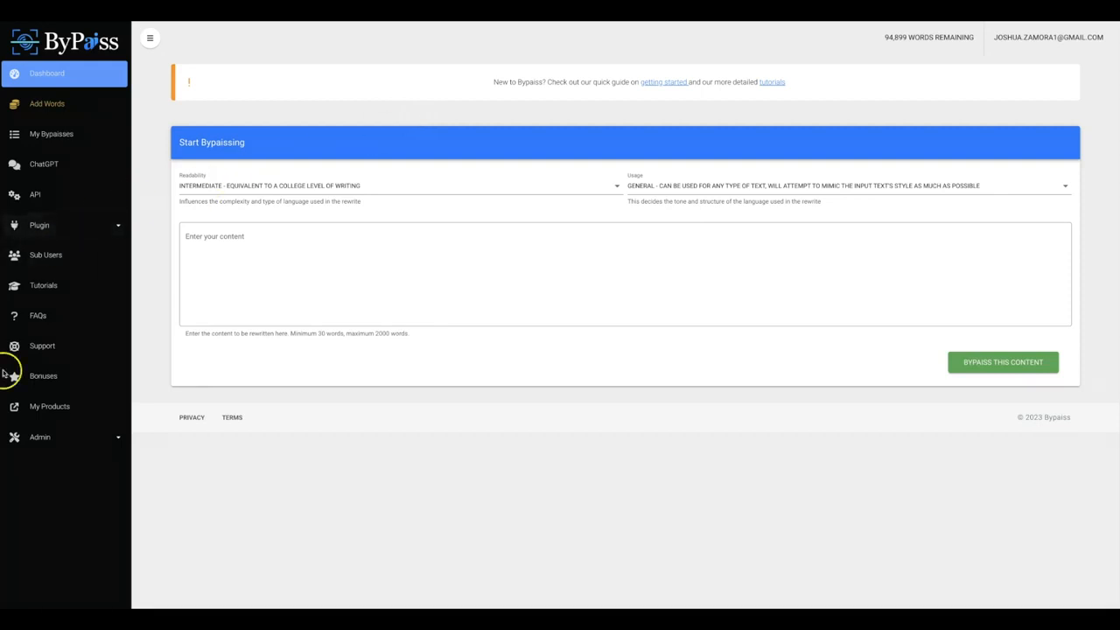
mouse_move(306, 466)
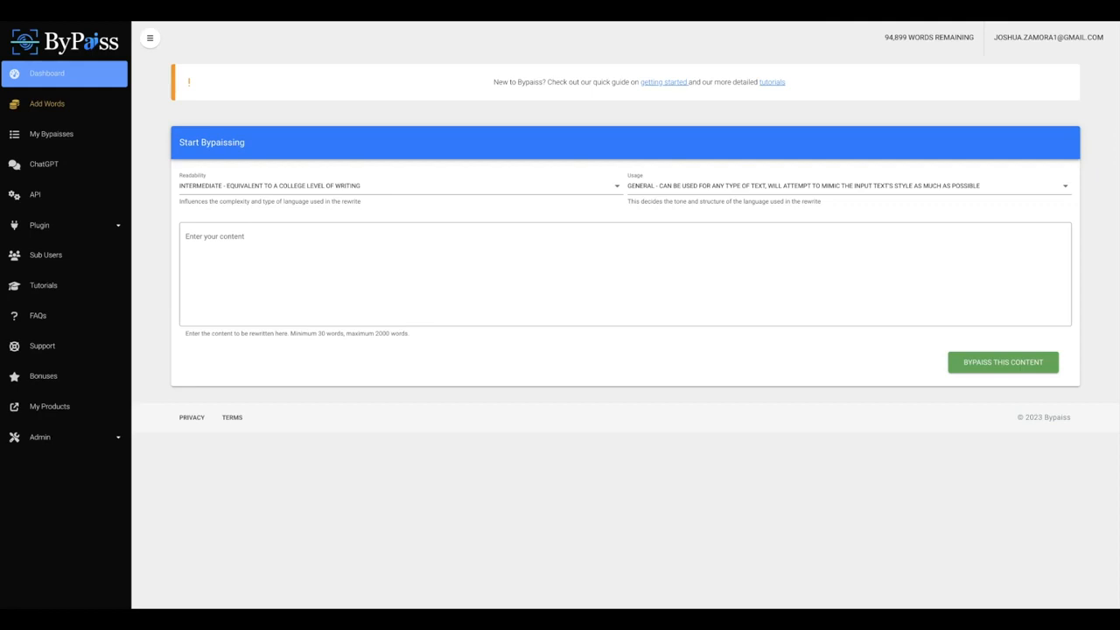
mouse_move(254, 488)
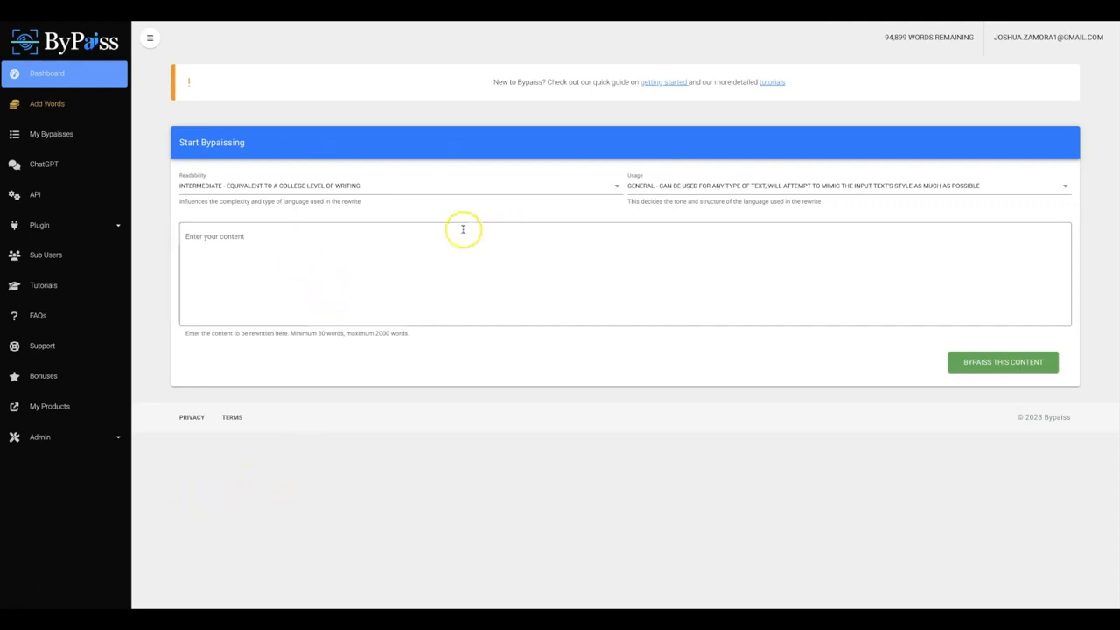
mouse_move(488, 248)
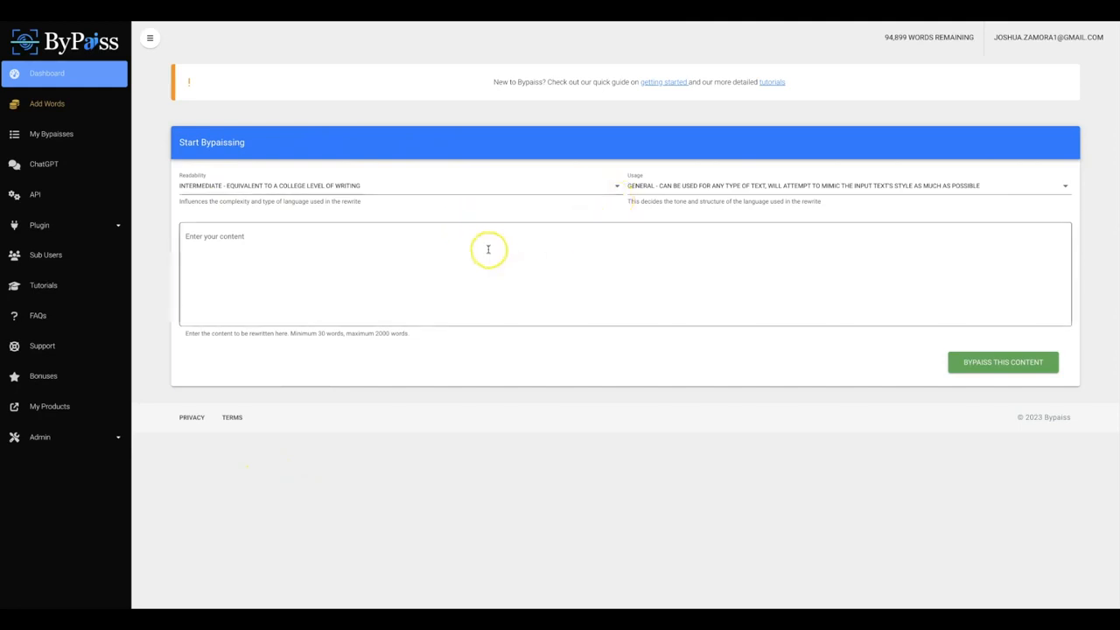
mouse_move(525, 277)
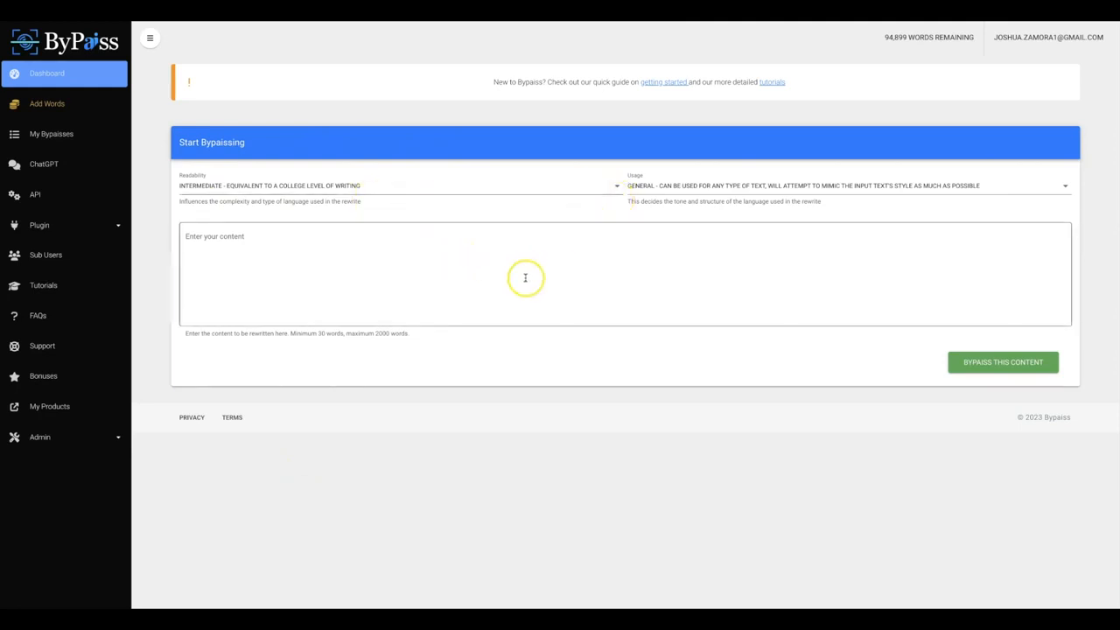
Review Bypass's readability and tone options unchanged, then scroll through ChatGPT's intermittent fasting article.
left_click(525, 277)
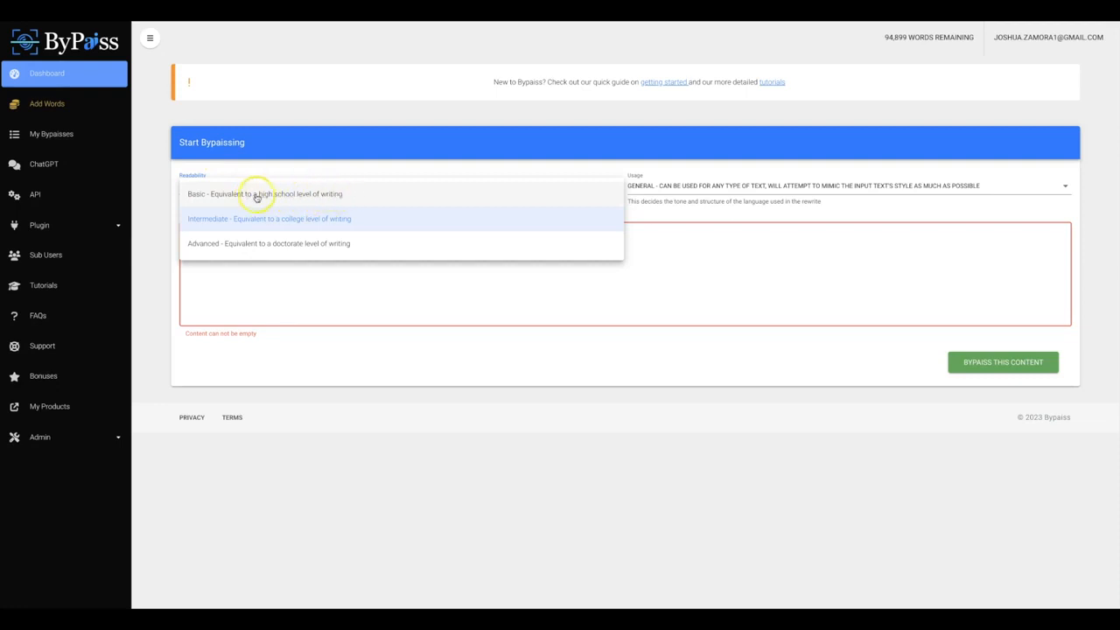
mouse_move(313, 196)
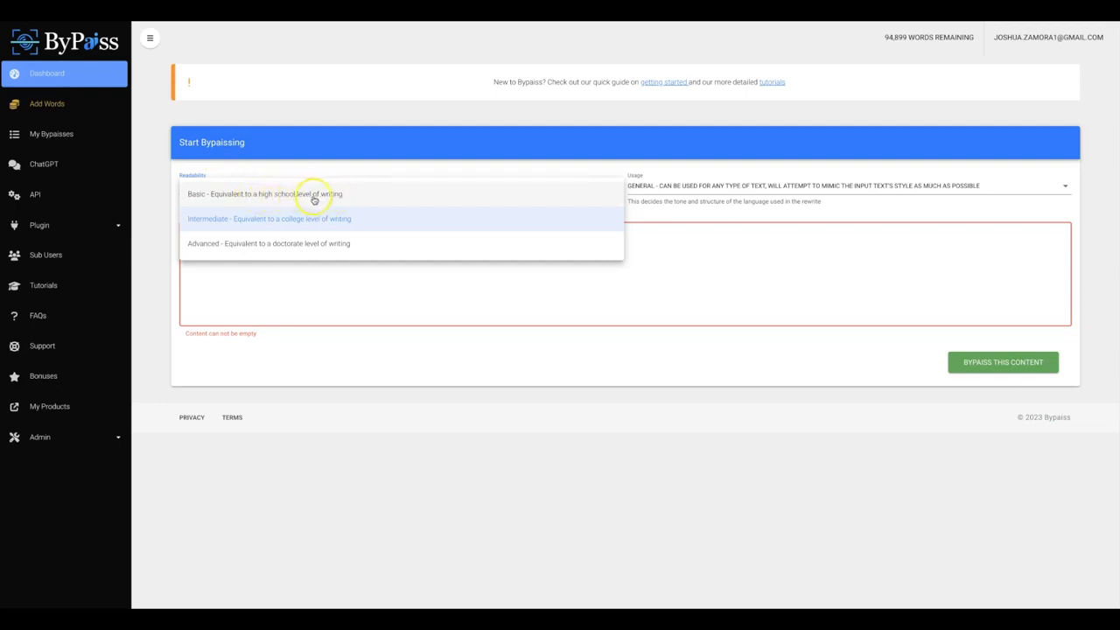
mouse_move(287, 220)
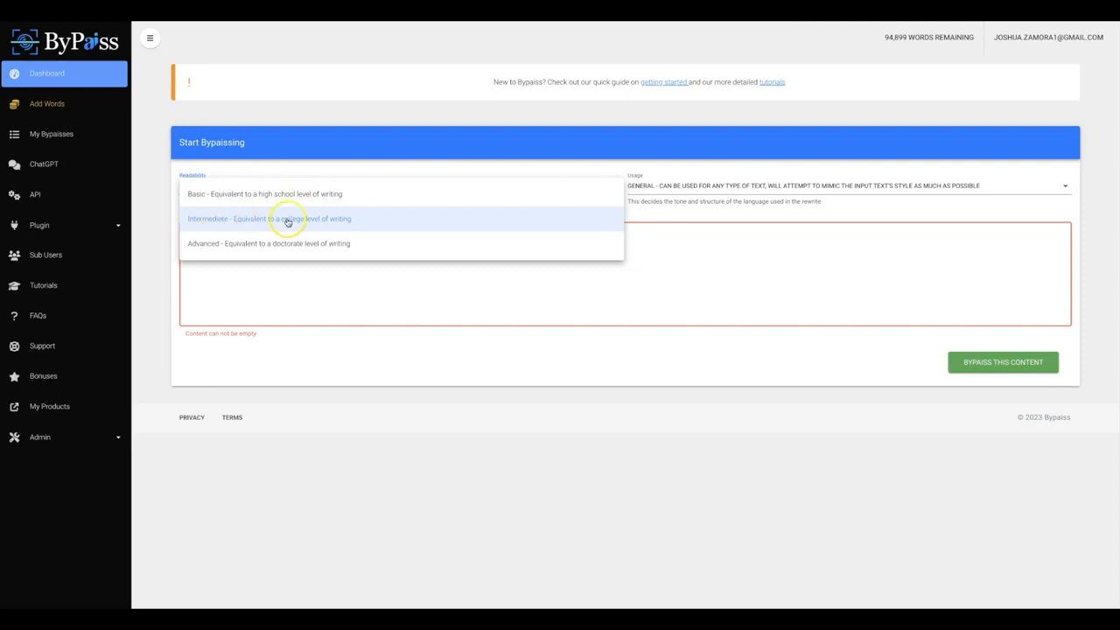
mouse_move(287, 245)
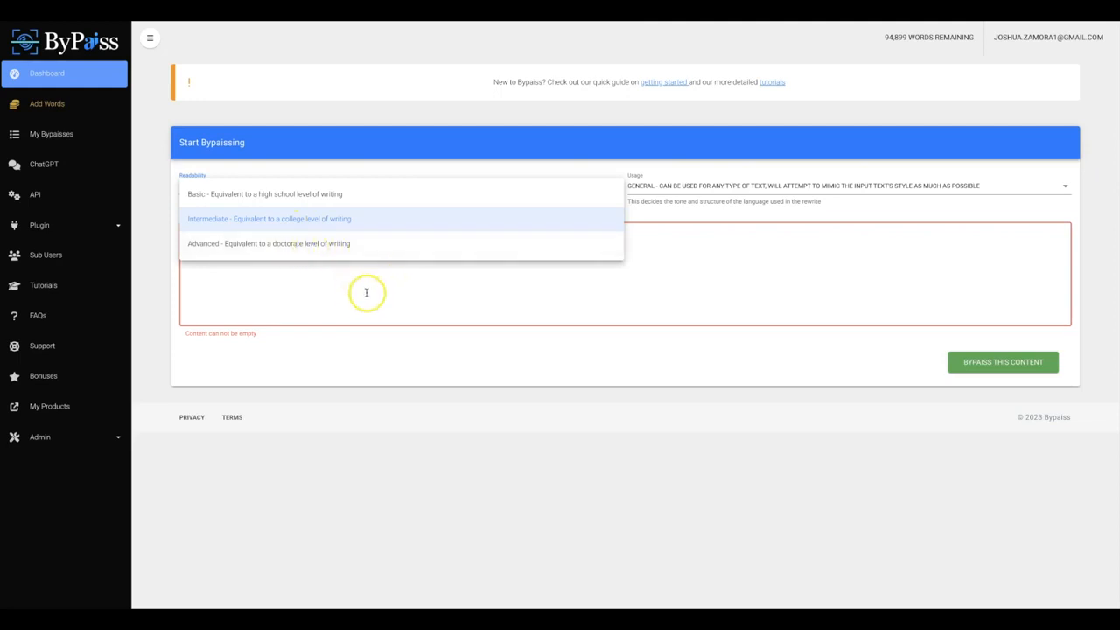
left_click(269, 217)
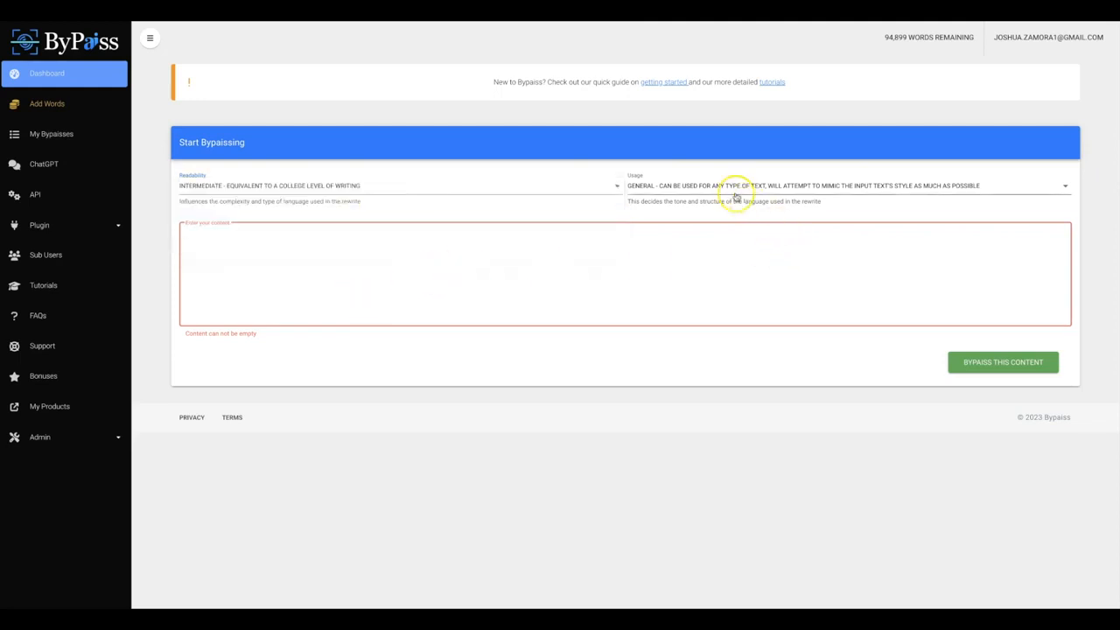
left_click(843, 185)
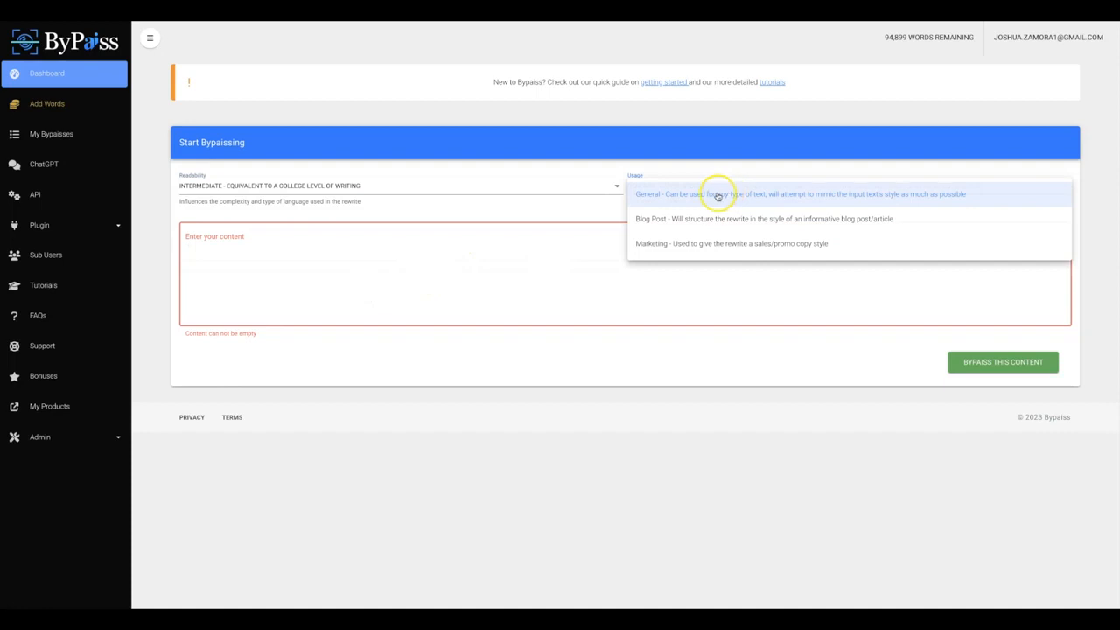
mouse_move(665, 196)
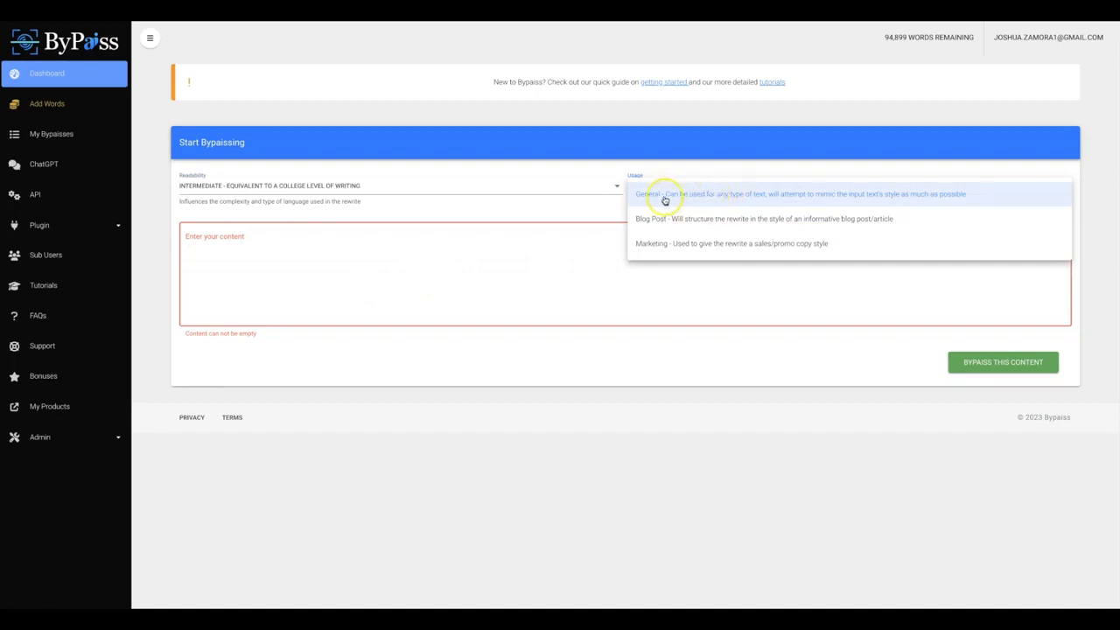
mouse_move(663, 219)
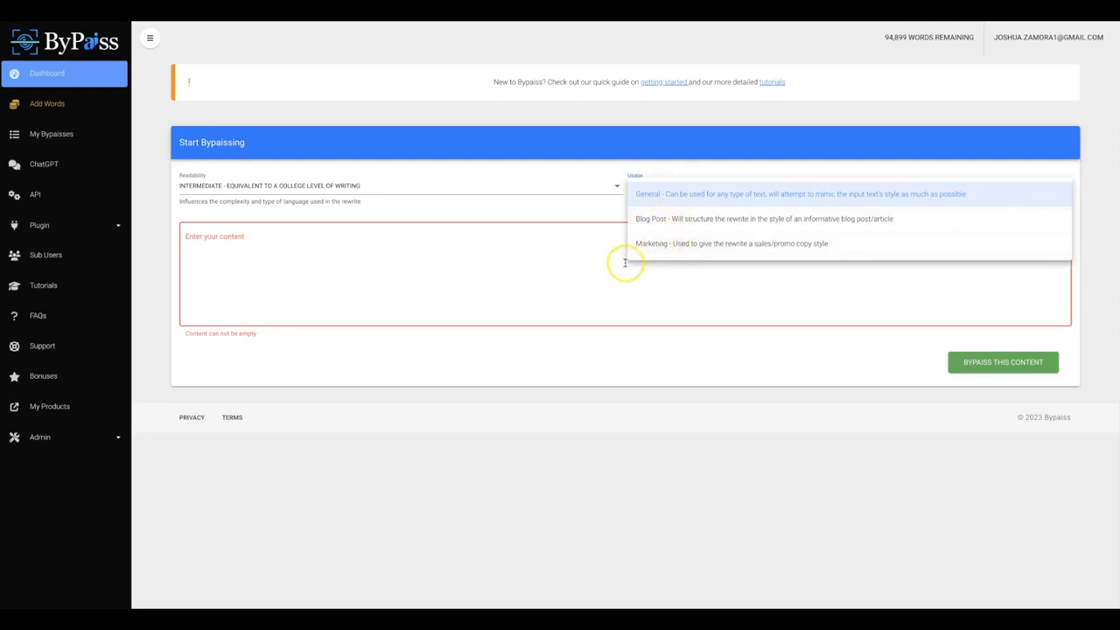
left_click(798, 193)
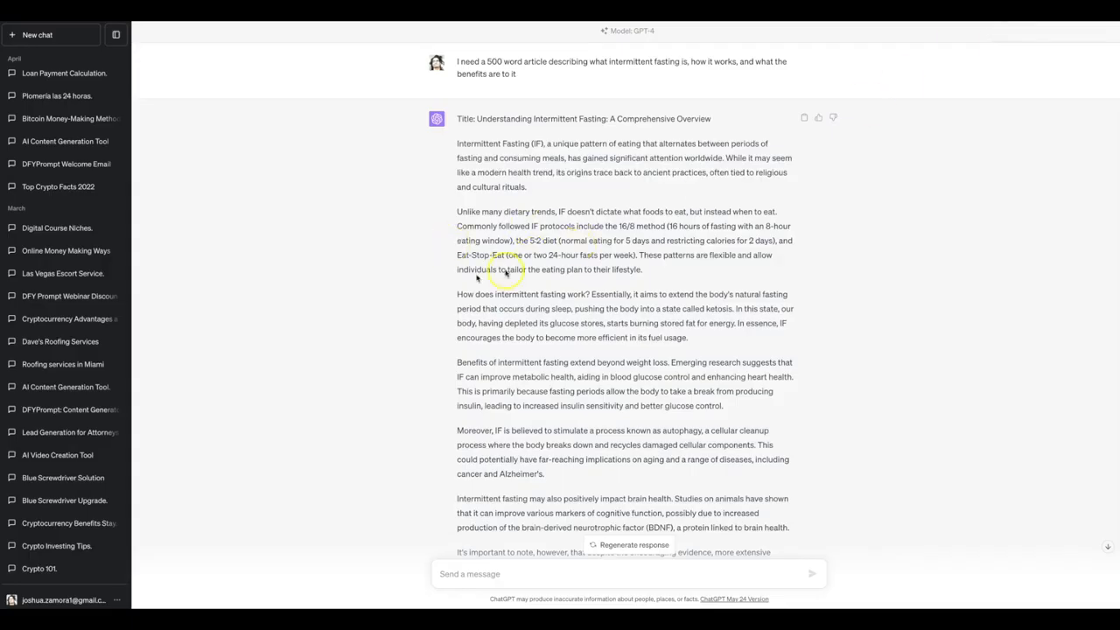
scroll("down", 3)
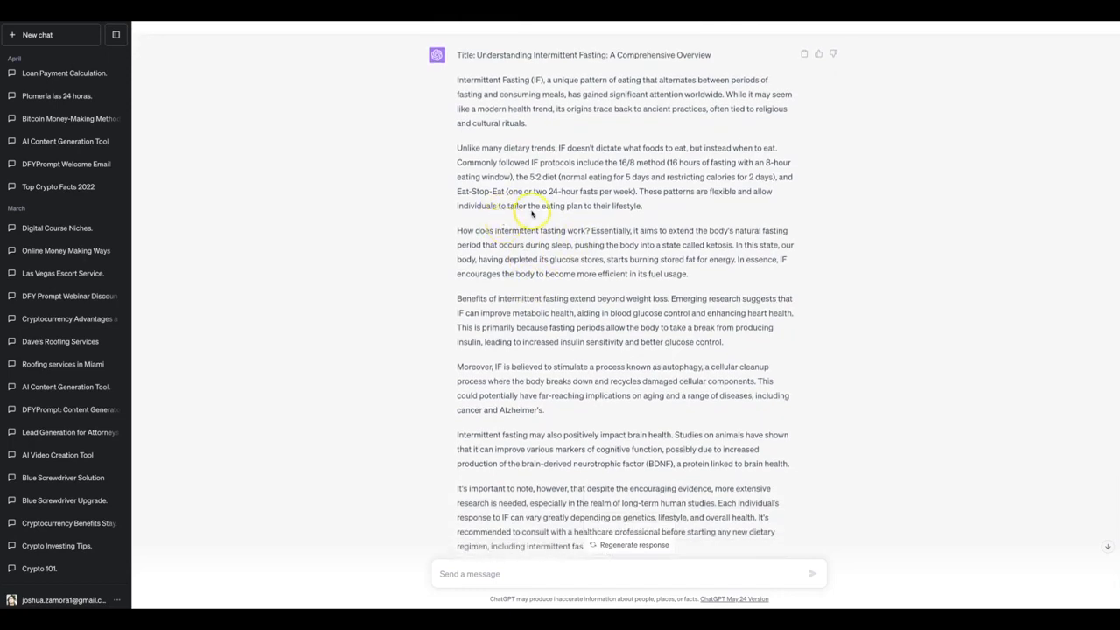
mouse_move(640, 186)
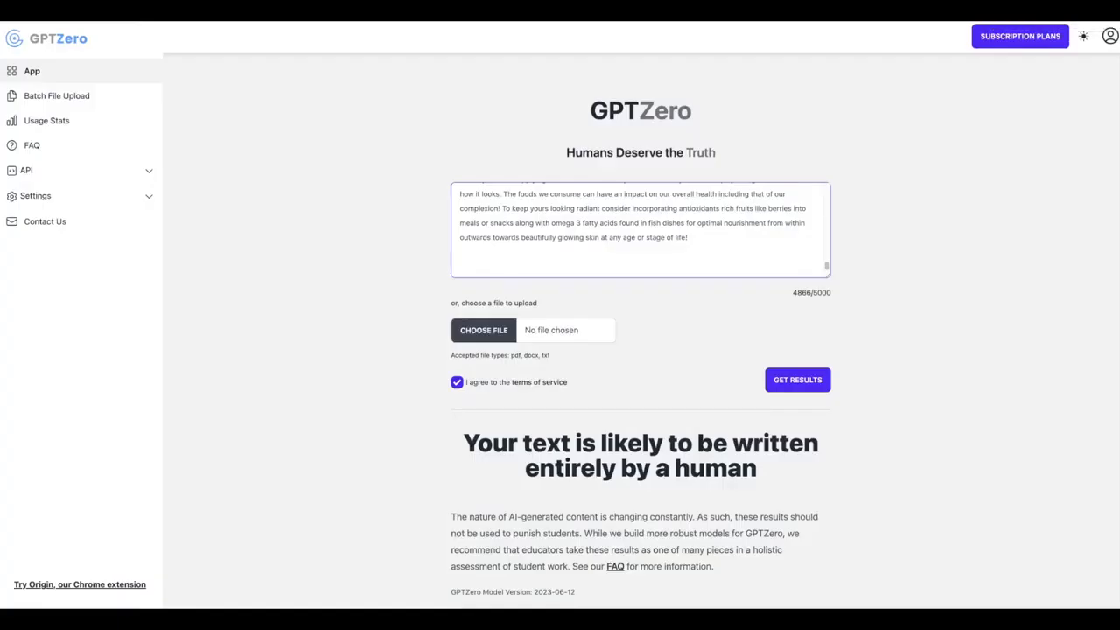
mouse_move(749, 126)
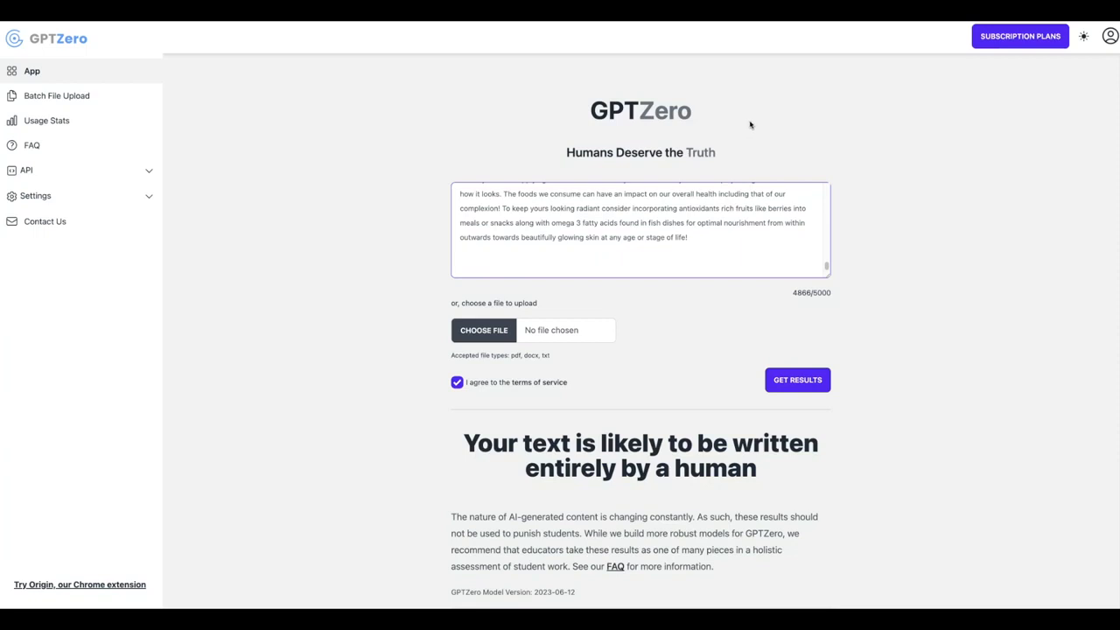
Replace GPTZero's old text with the intermittent fasting article and get its AI-likelihood result.
left_click(637, 217)
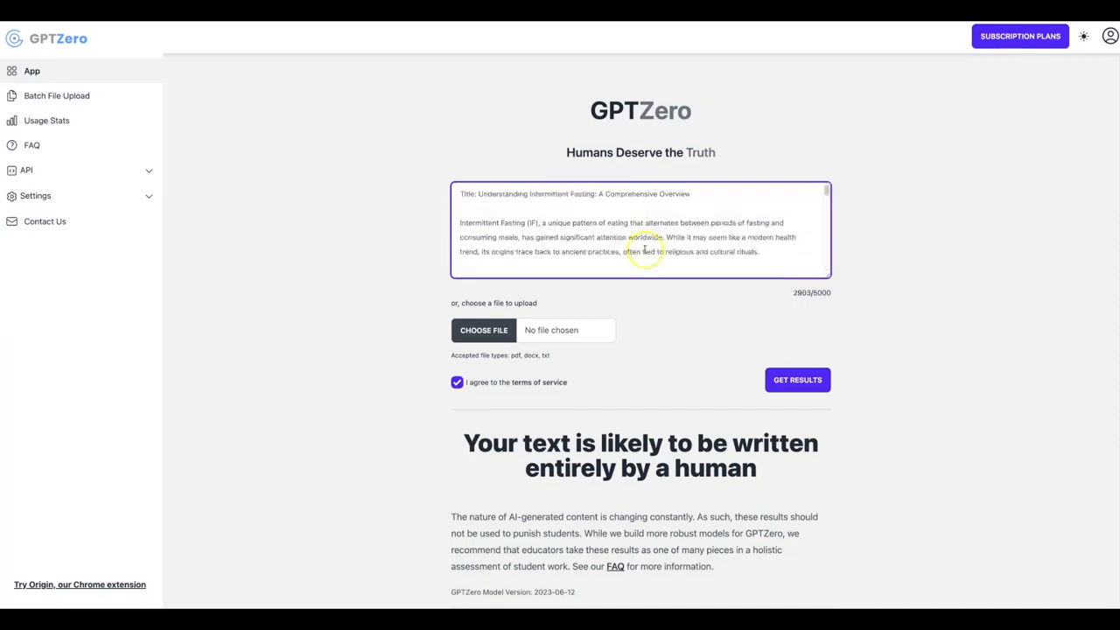
mouse_move(673, 252)
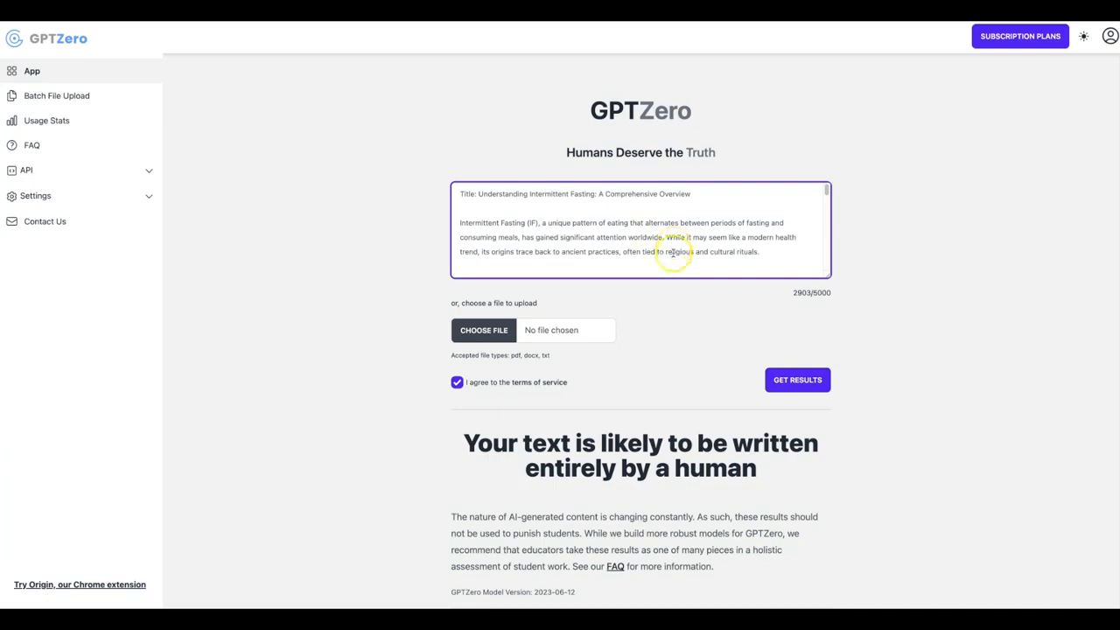
left_click(797, 378)
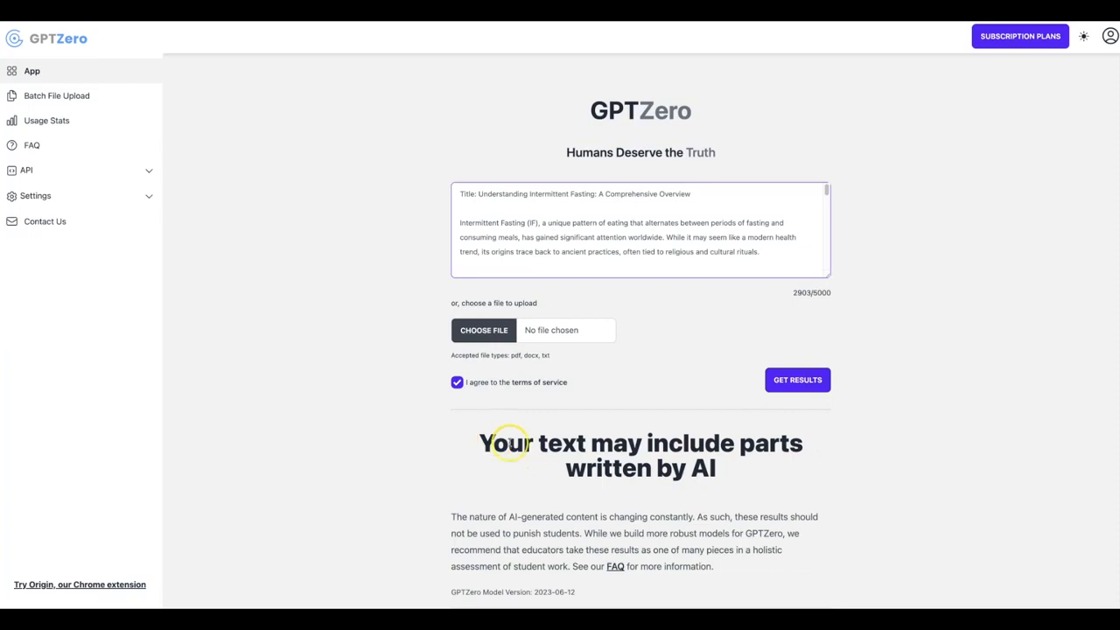
mouse_move(716, 304)
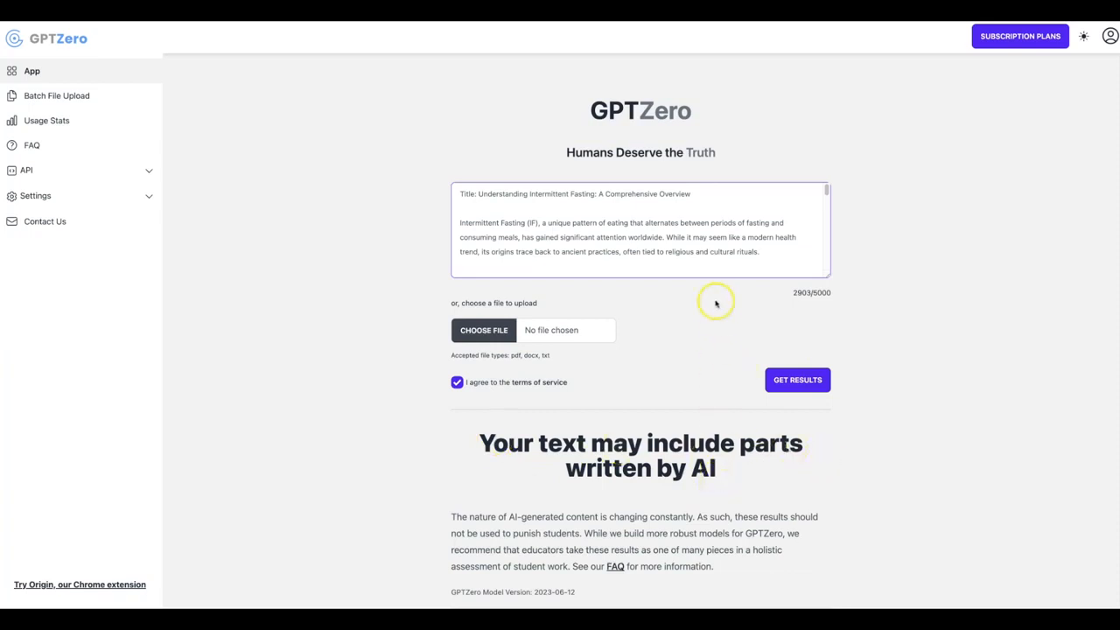
left_click(637, 222)
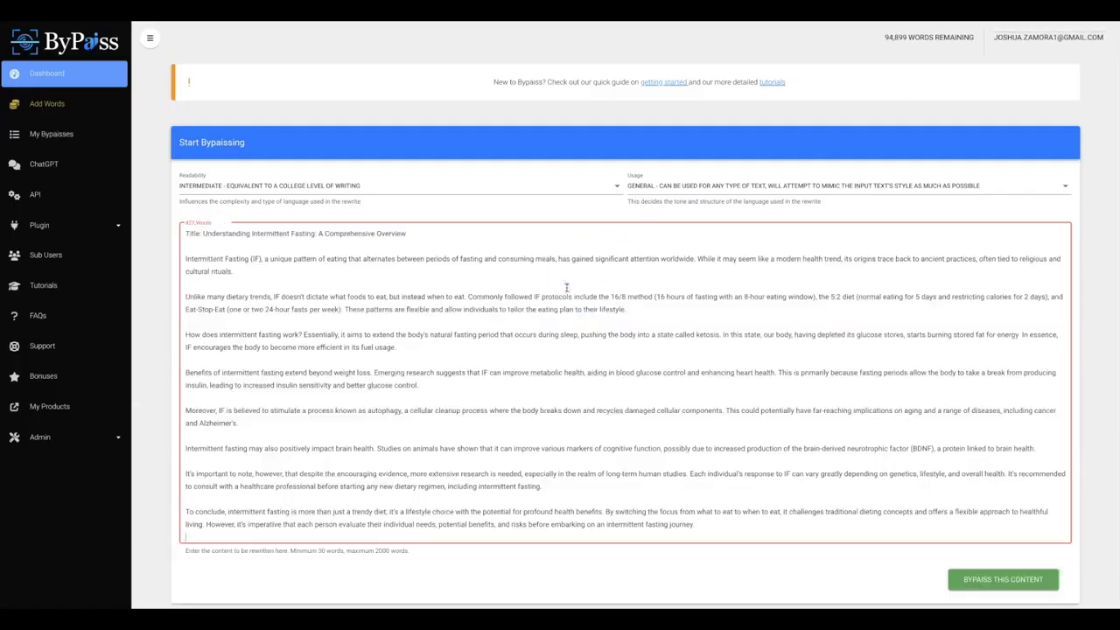
Submit the 437-word intermittent fasting article for rewriting at Intermediate/General settings.
left_click(399, 186)
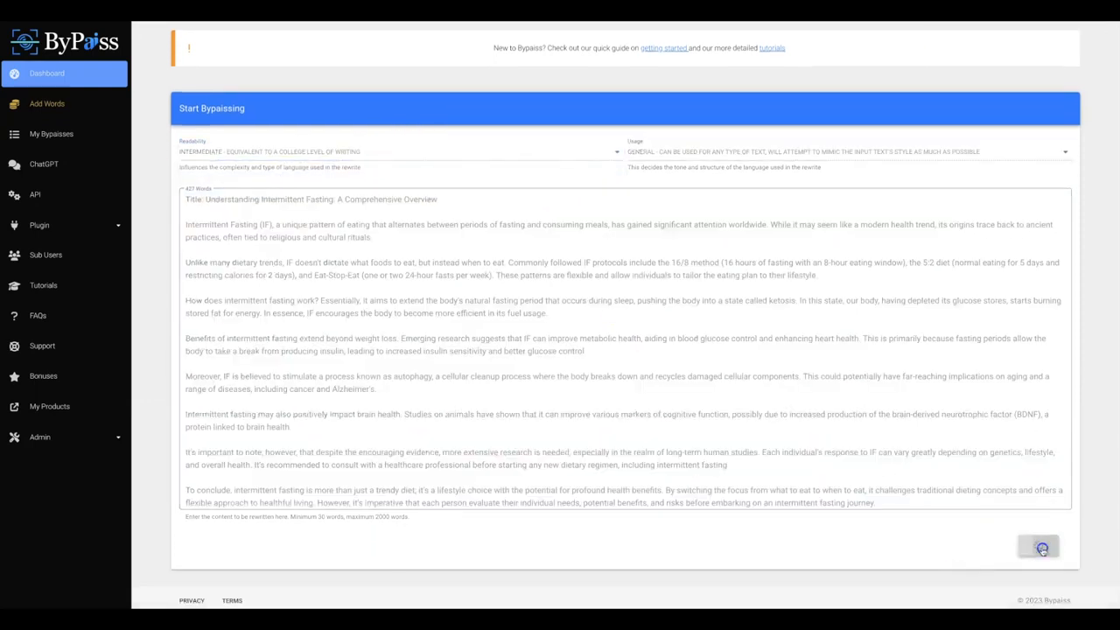
left_click(1038, 546)
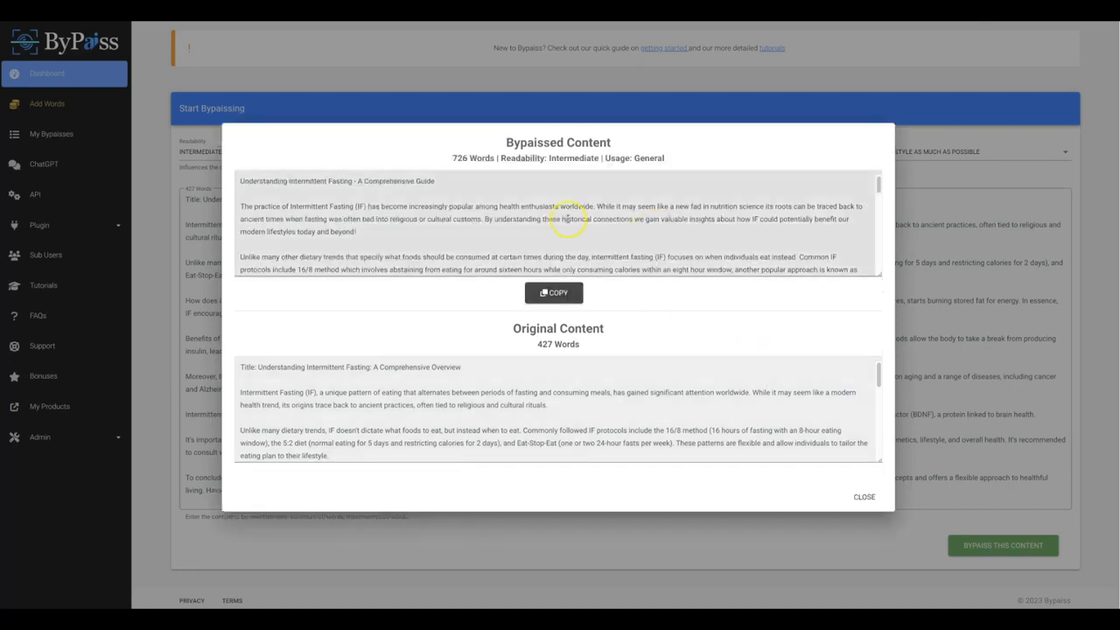
mouse_move(550, 254)
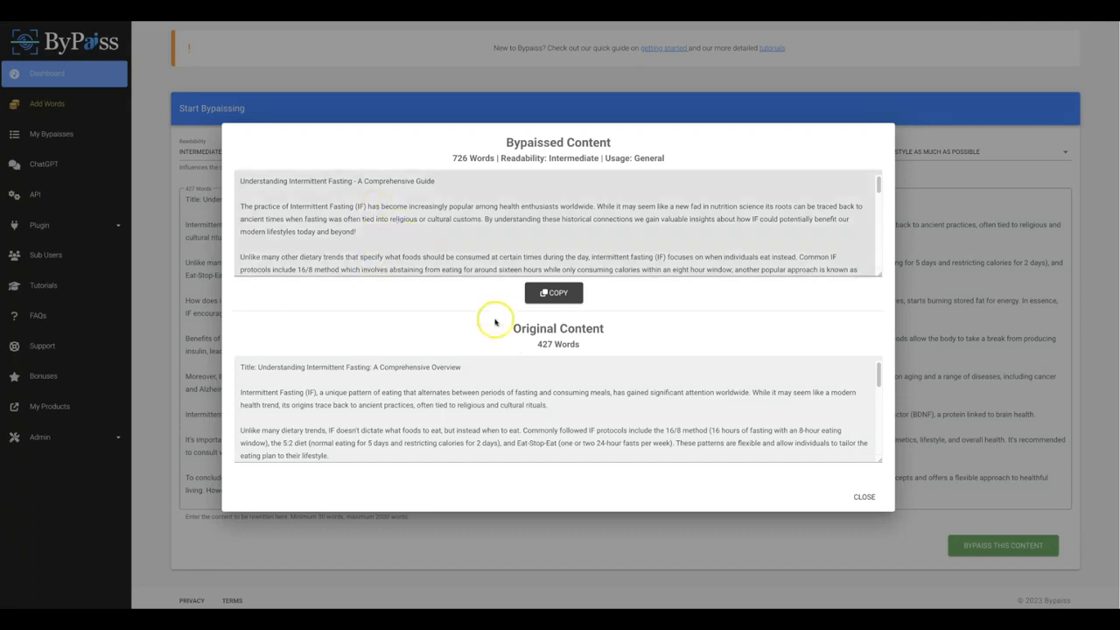
mouse_move(536, 345)
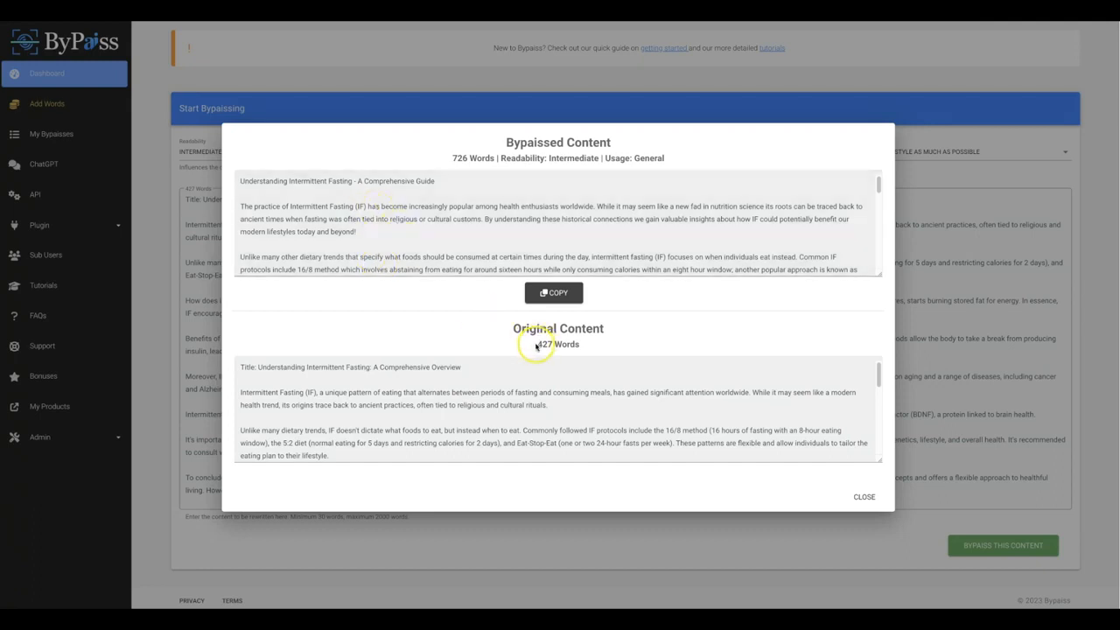
Review the 726-word rewrite against the original and copy the rewritten article.
double_click(556, 343)
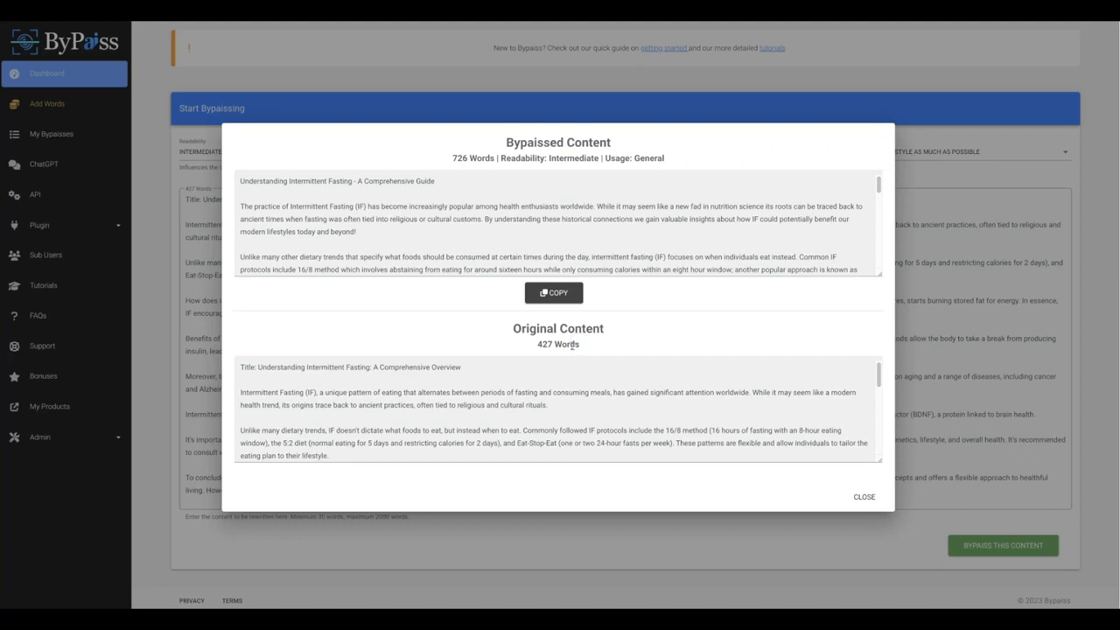
mouse_move(446, 164)
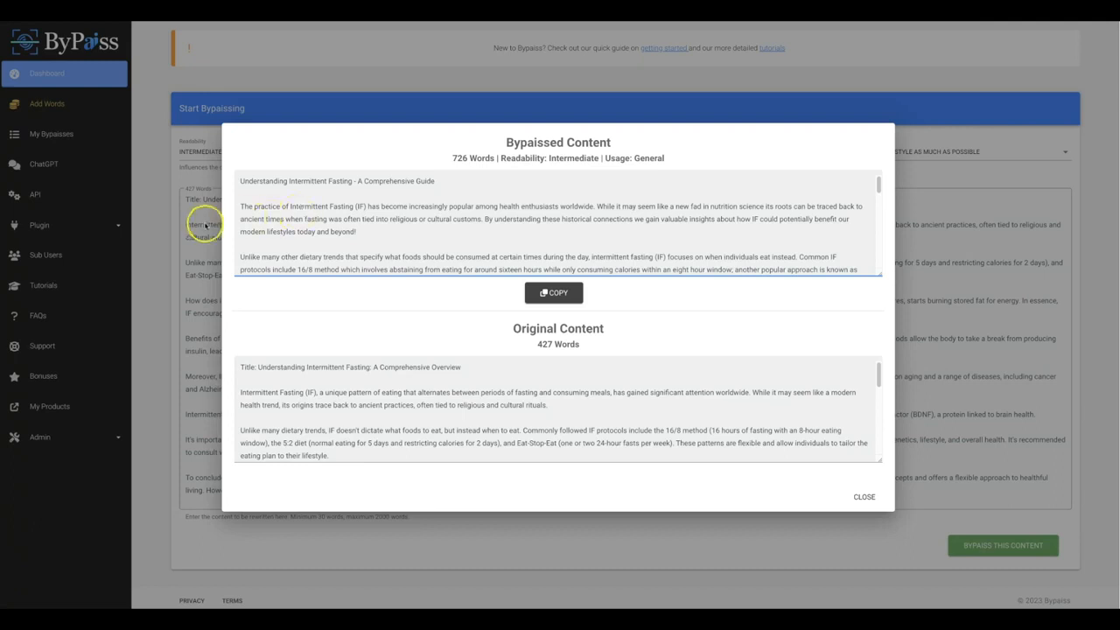
mouse_move(357, 211)
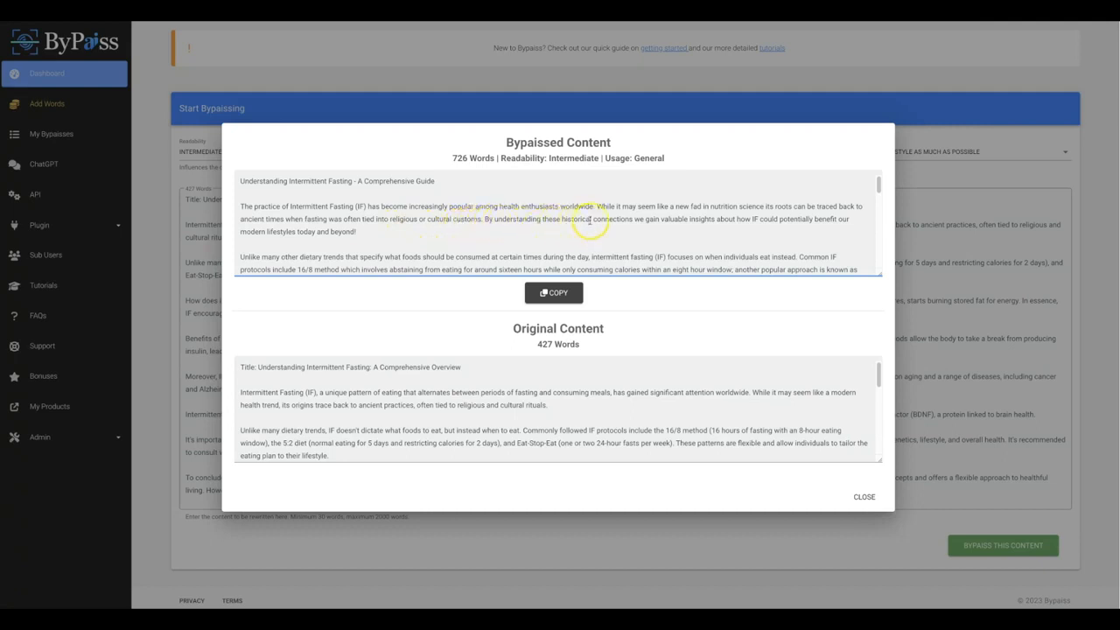
mouse_move(691, 219)
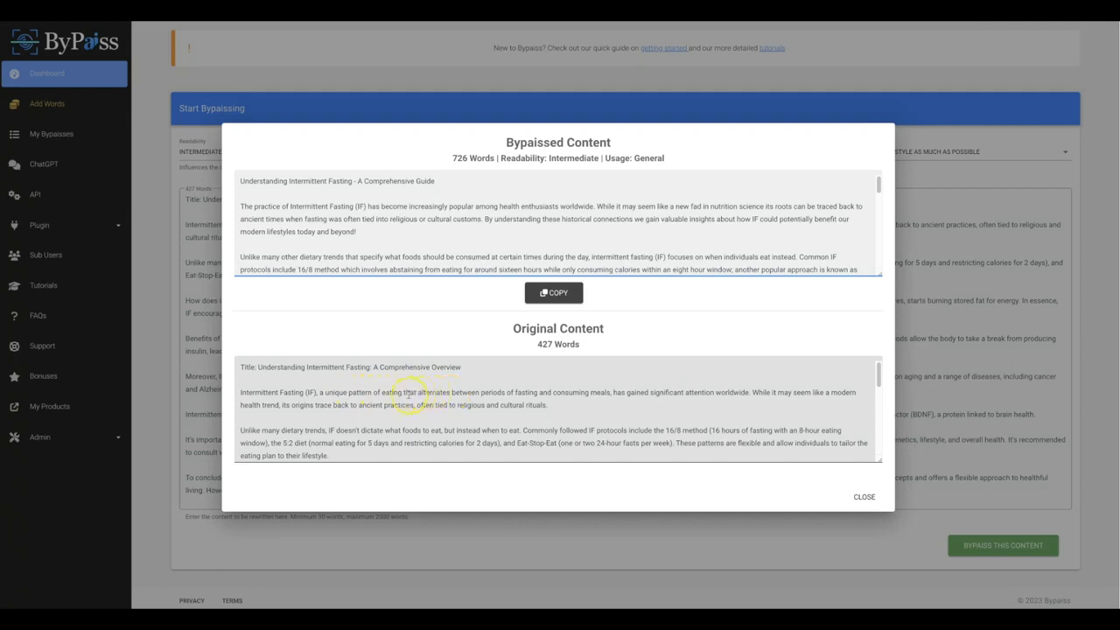
mouse_move(567, 398)
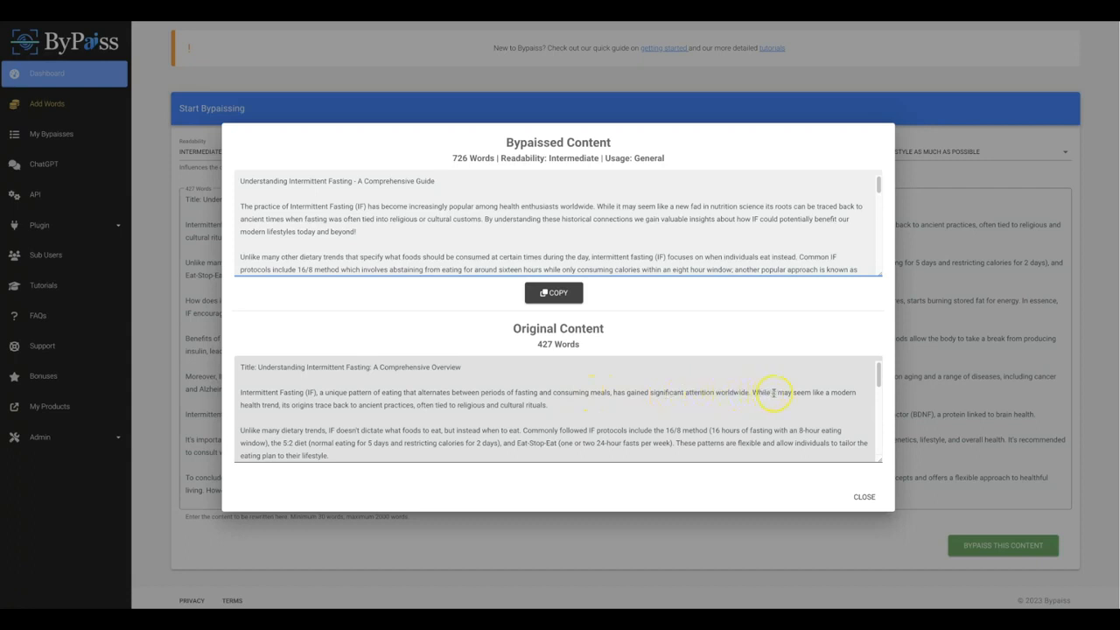
mouse_move(311, 406)
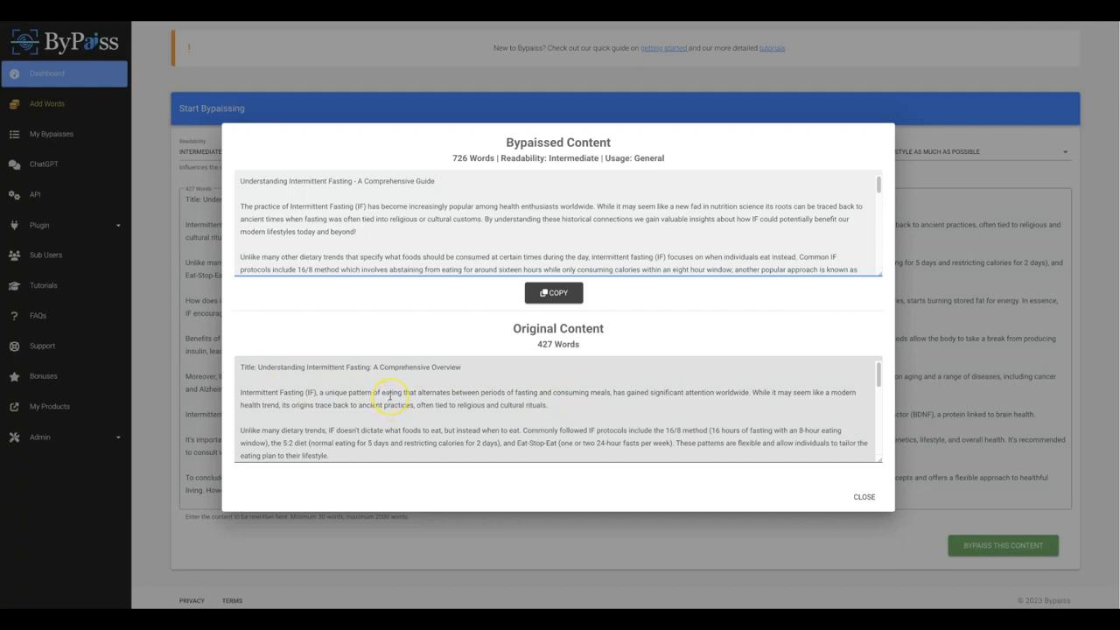
mouse_move(331, 214)
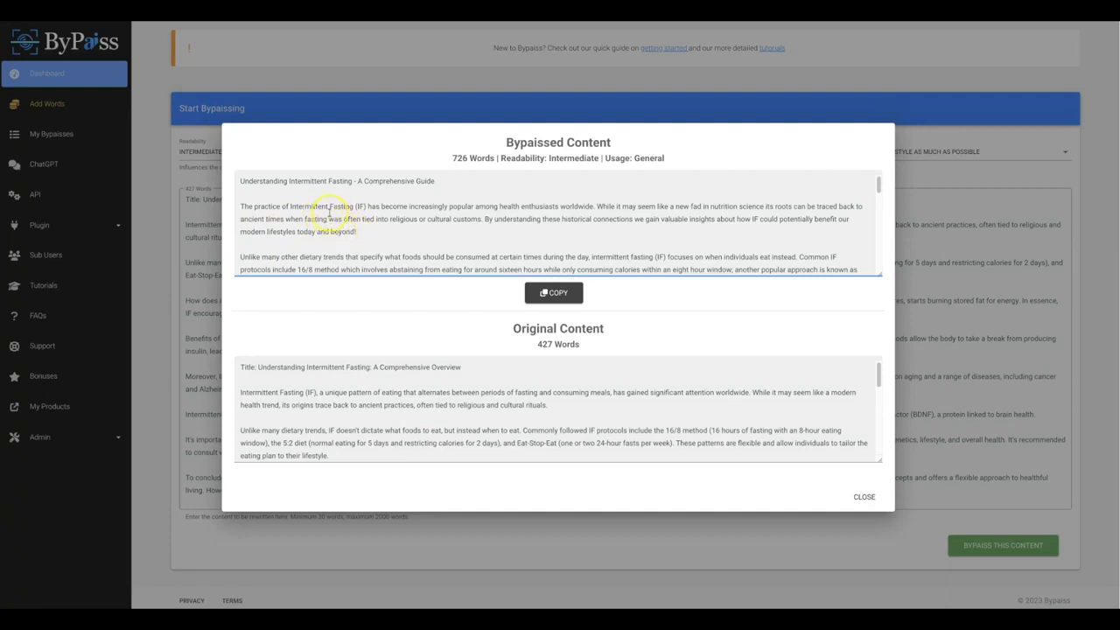
mouse_move(350, 217)
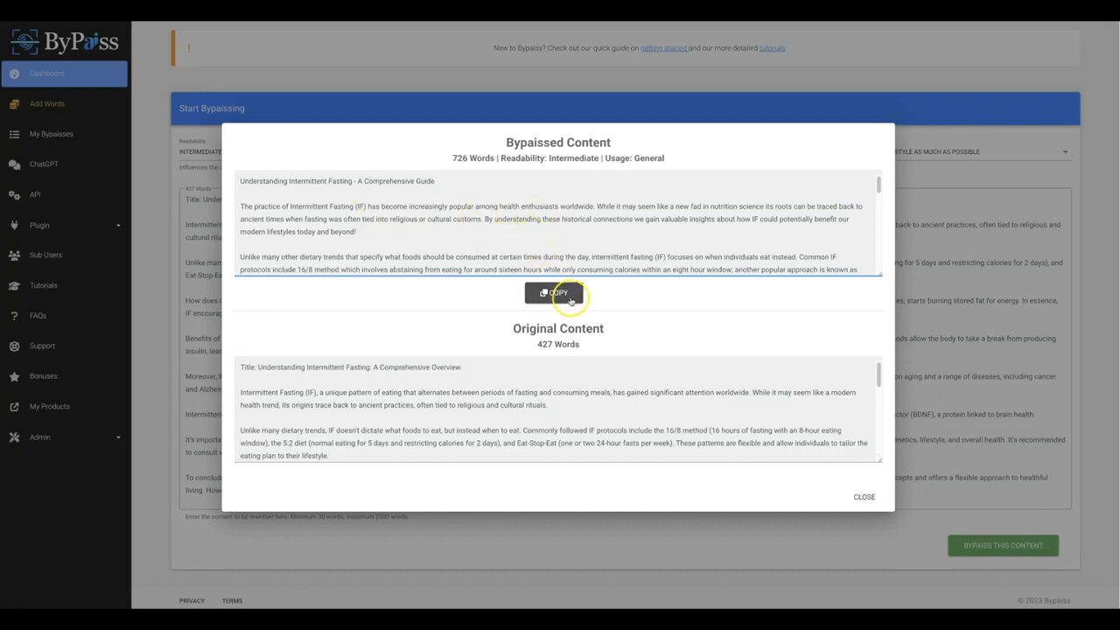
left_click(553, 292)
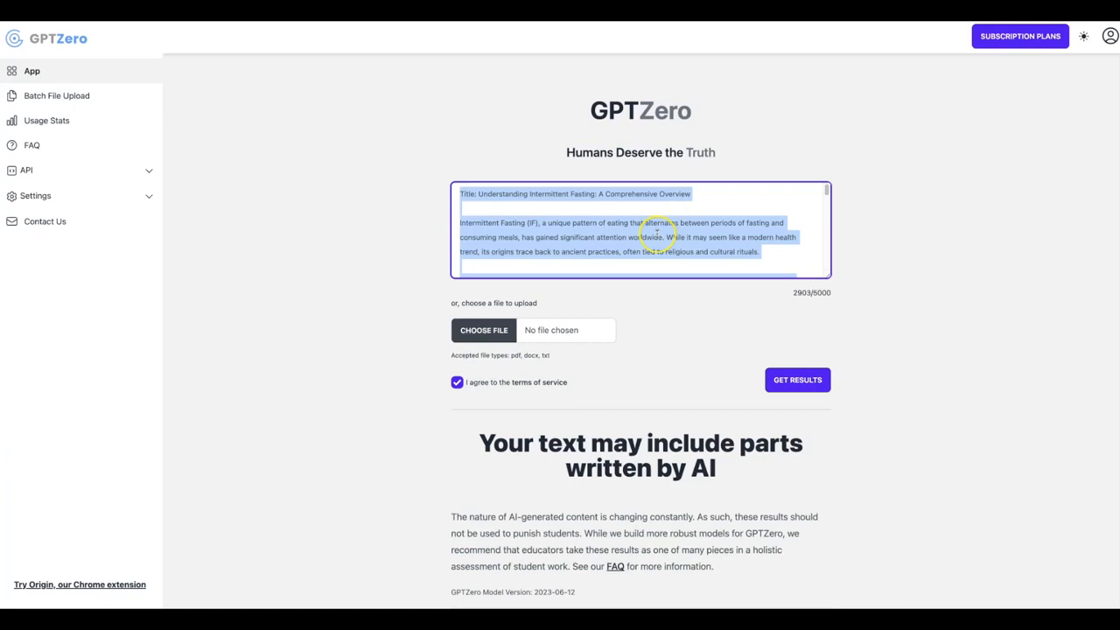
Check the rewritten article in GPTZero and highlight its 'likely written entirely by a human' verdict.
left_click(791, 380)
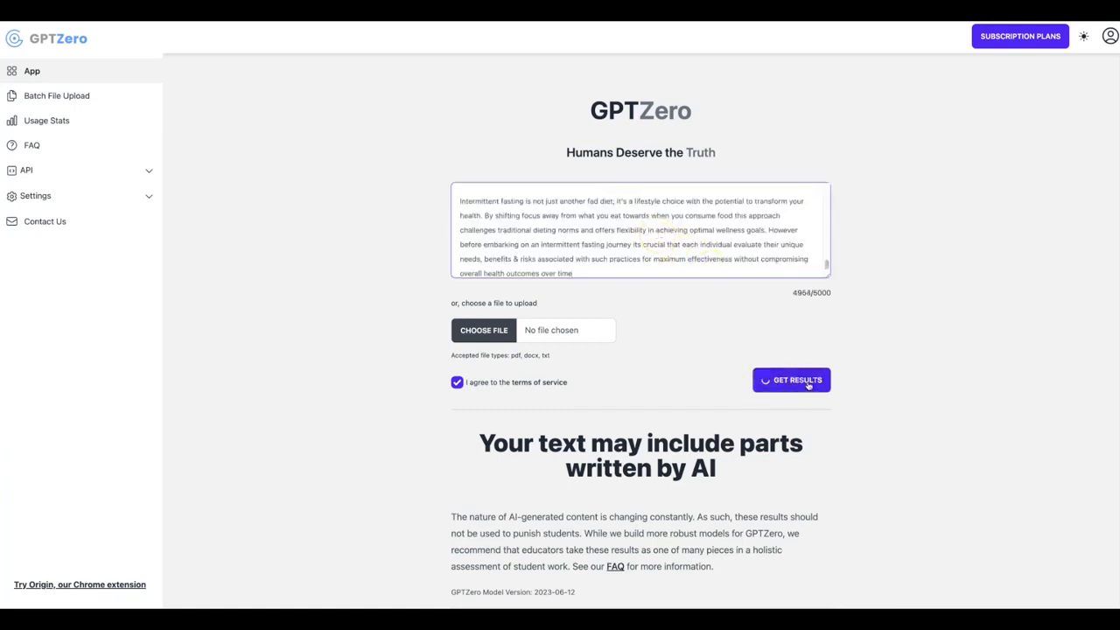
left_click(791, 380)
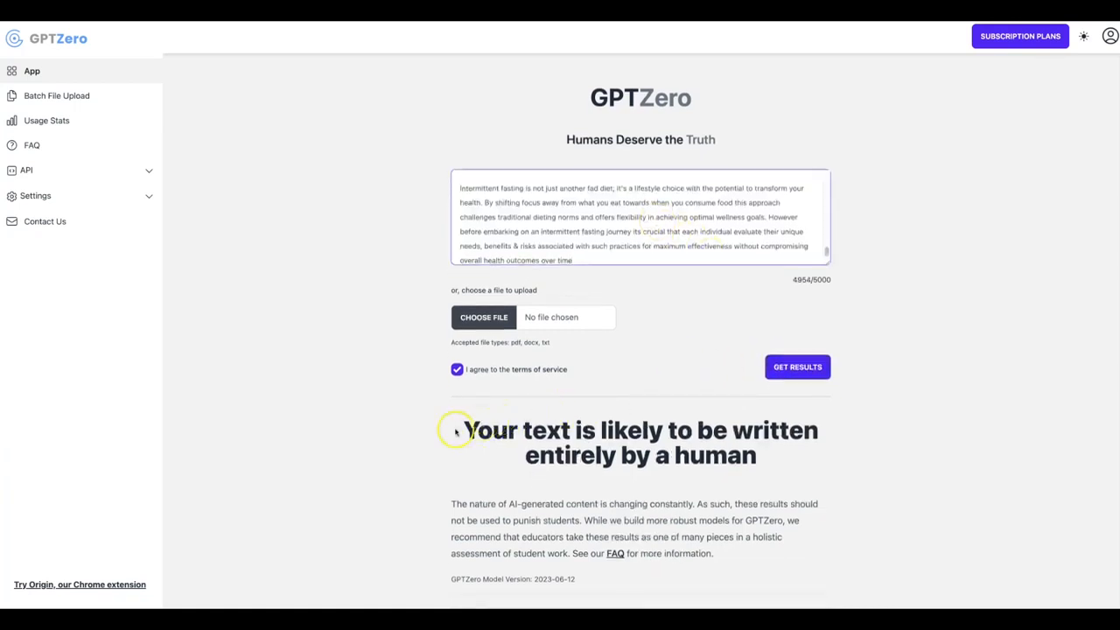
left_click_drag(462, 431, 784, 441)
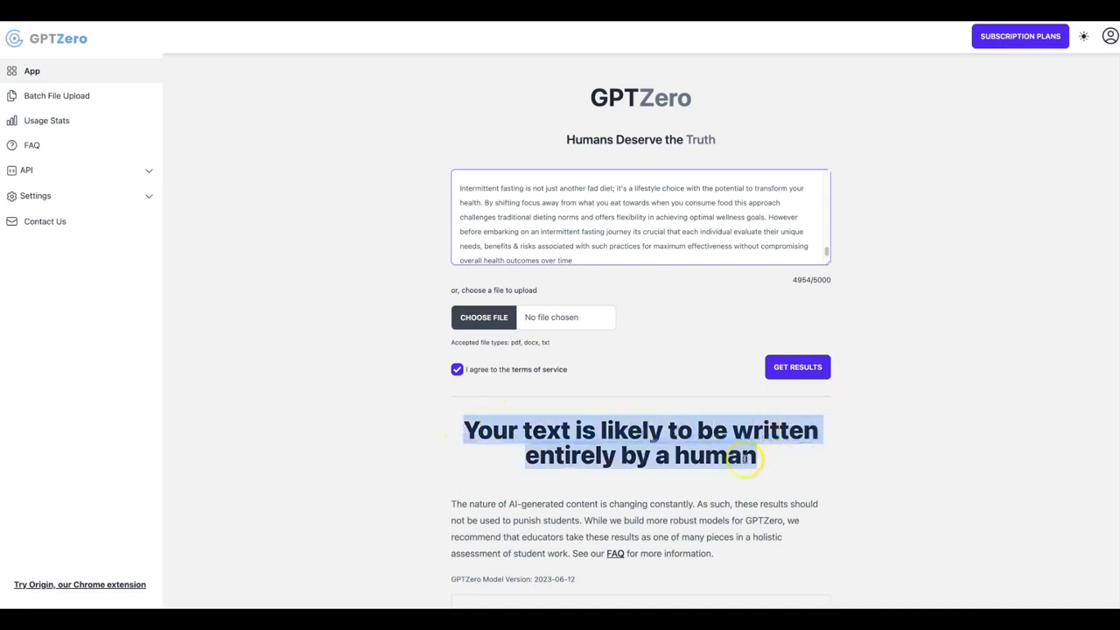
mouse_move(686, 339)
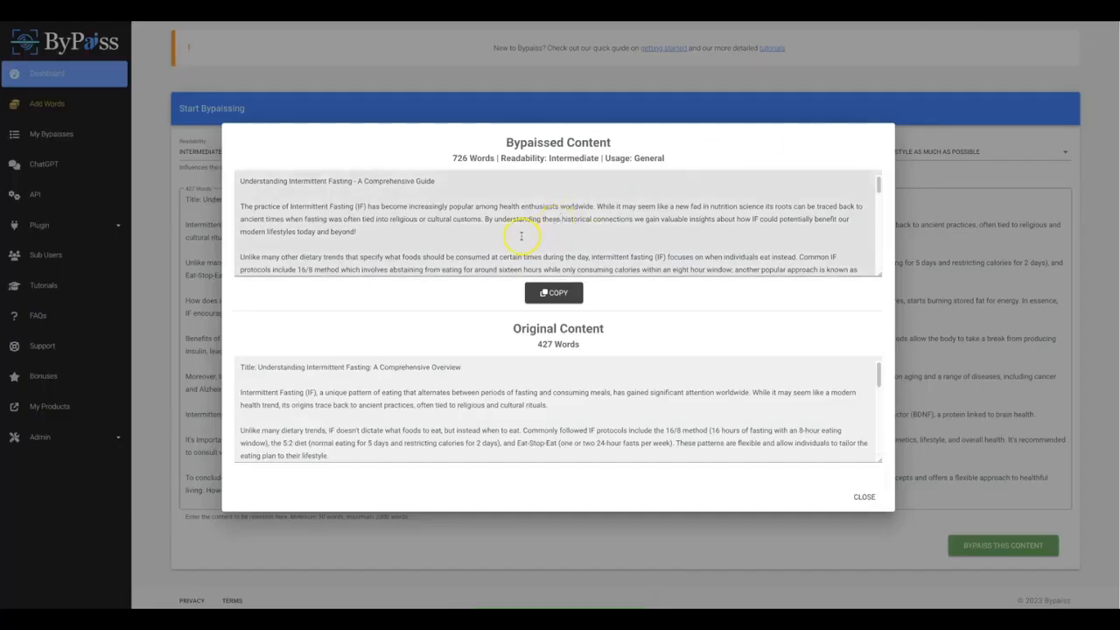
mouse_move(440, 234)
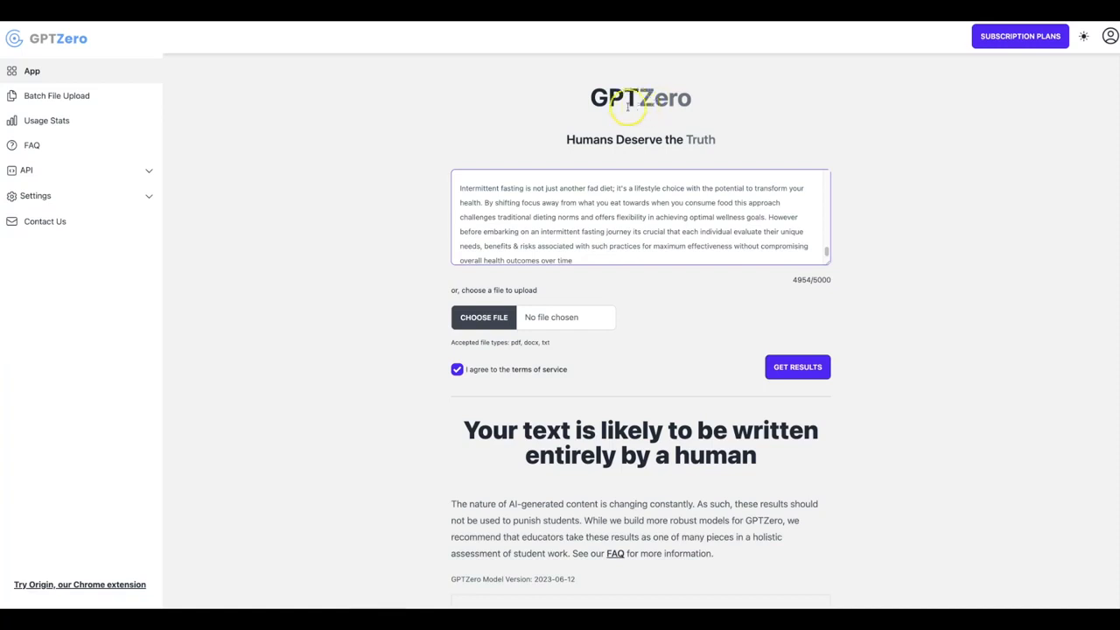
mouse_move(910, 199)
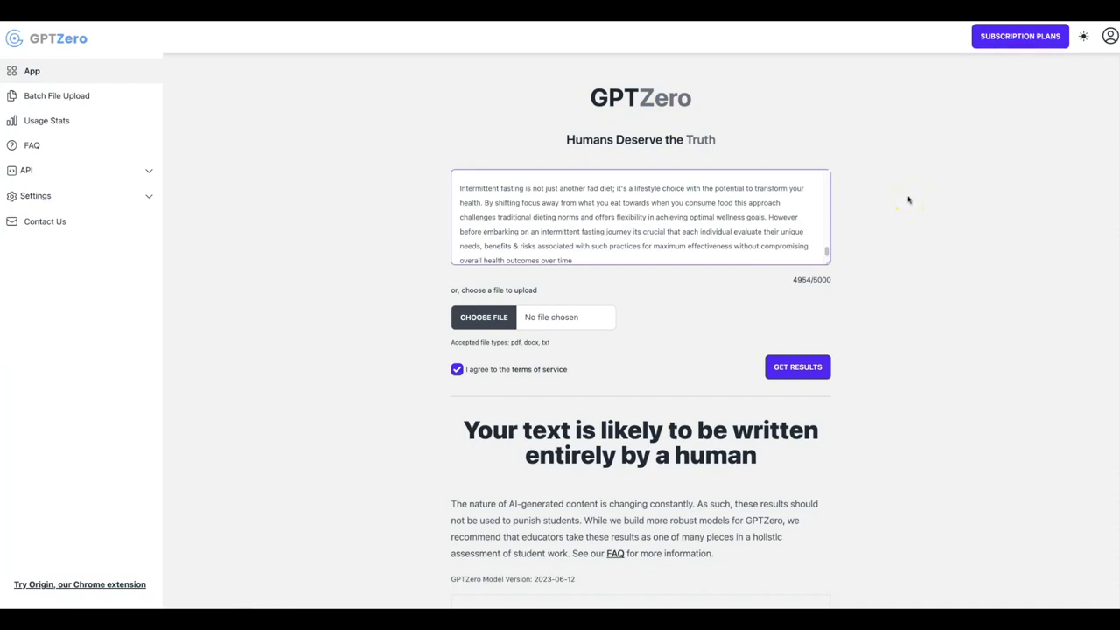
mouse_move(908, 199)
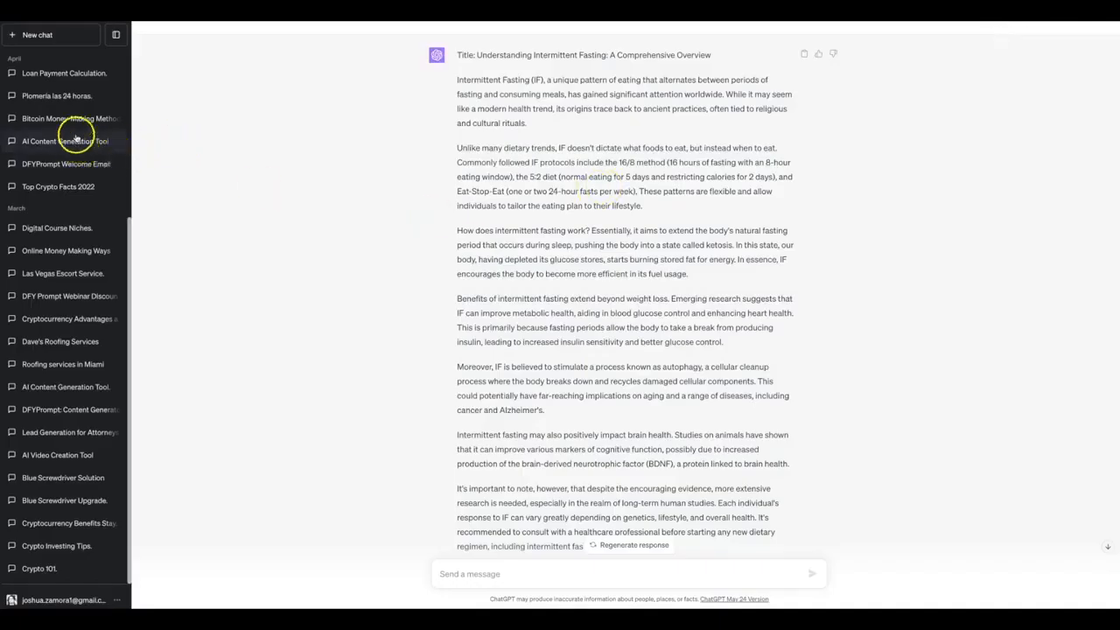
Open the Skincare 101 conversation from ChatGPT's sidebar.
left_click(39, 35)
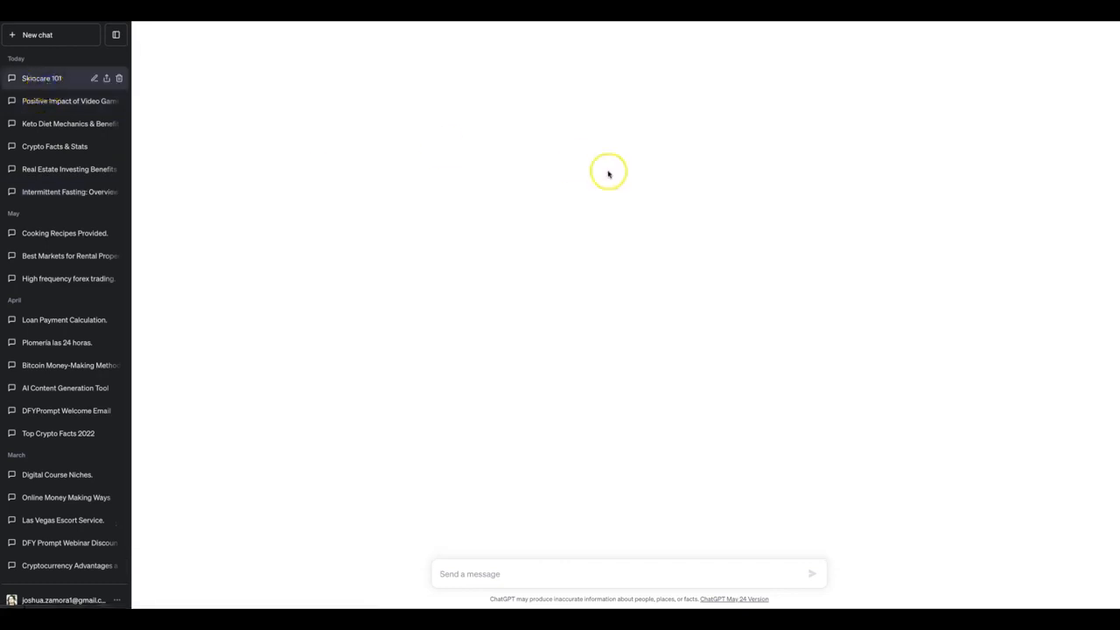
mouse_move(627, 178)
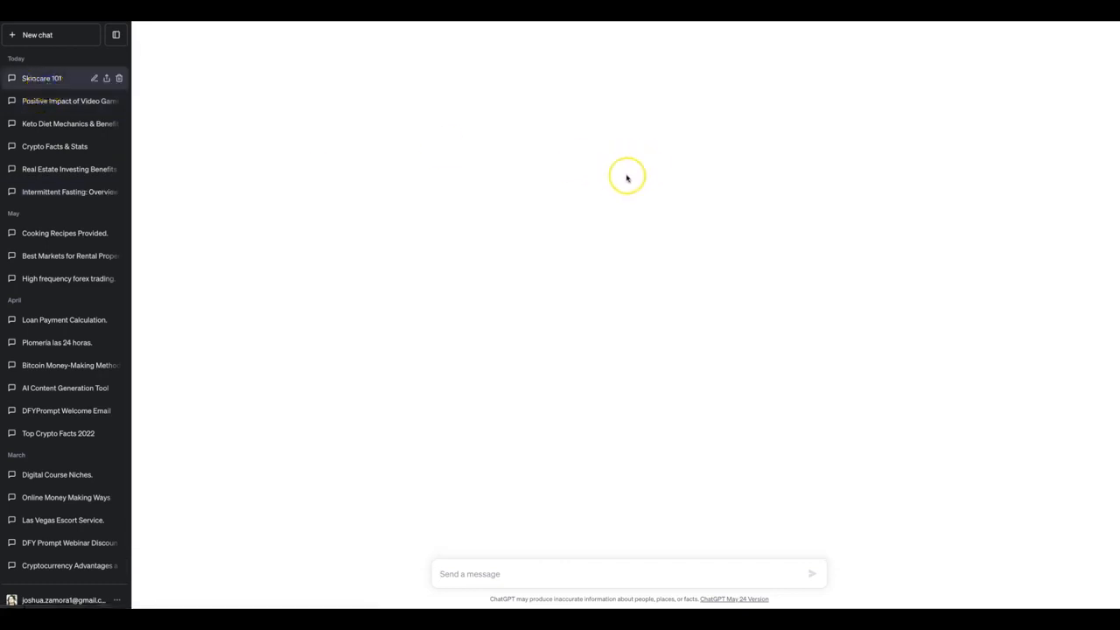
left_click(42, 77)
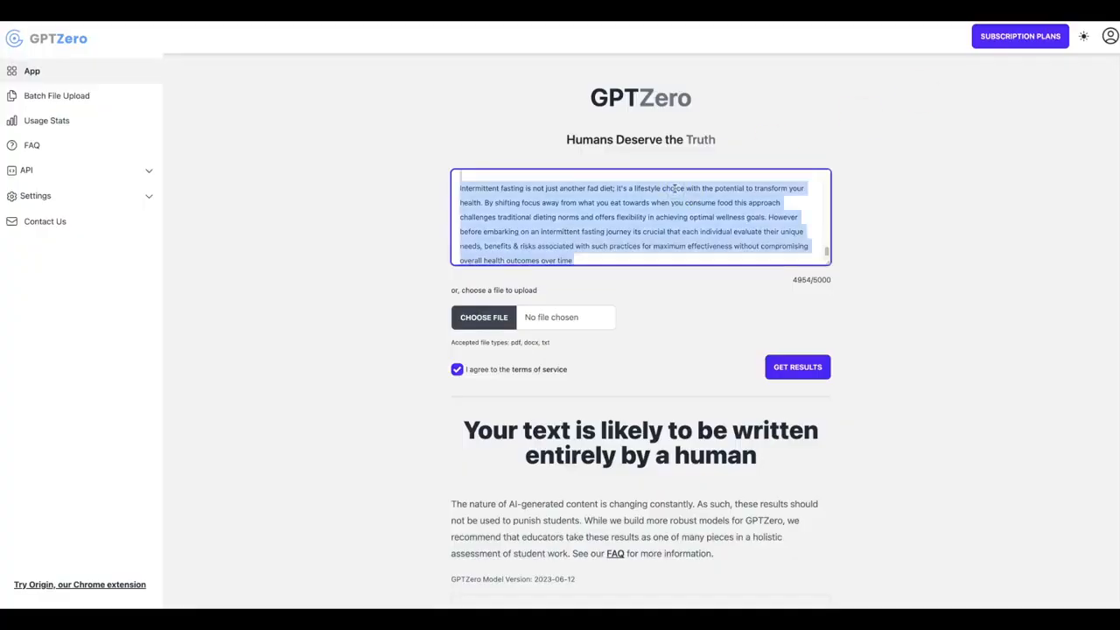
Focus GPTZero's text box holding the human-rated intermittent fasting article.
left_click(796, 368)
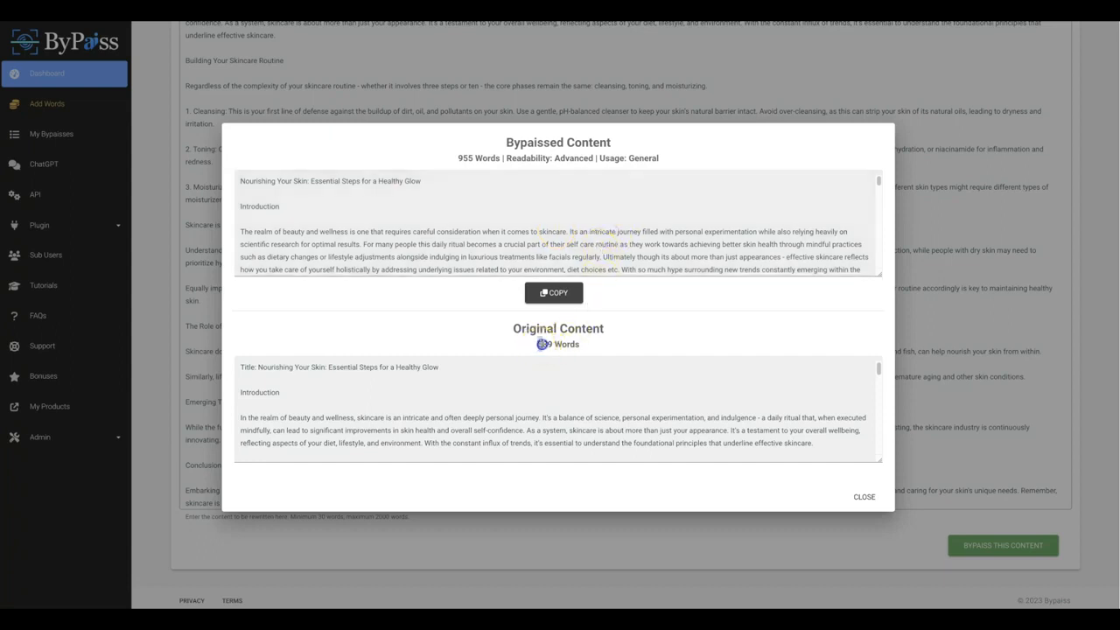
Check the 589-word original count and select the 955-word skincare rewrite for copying.
double_click(542, 343)
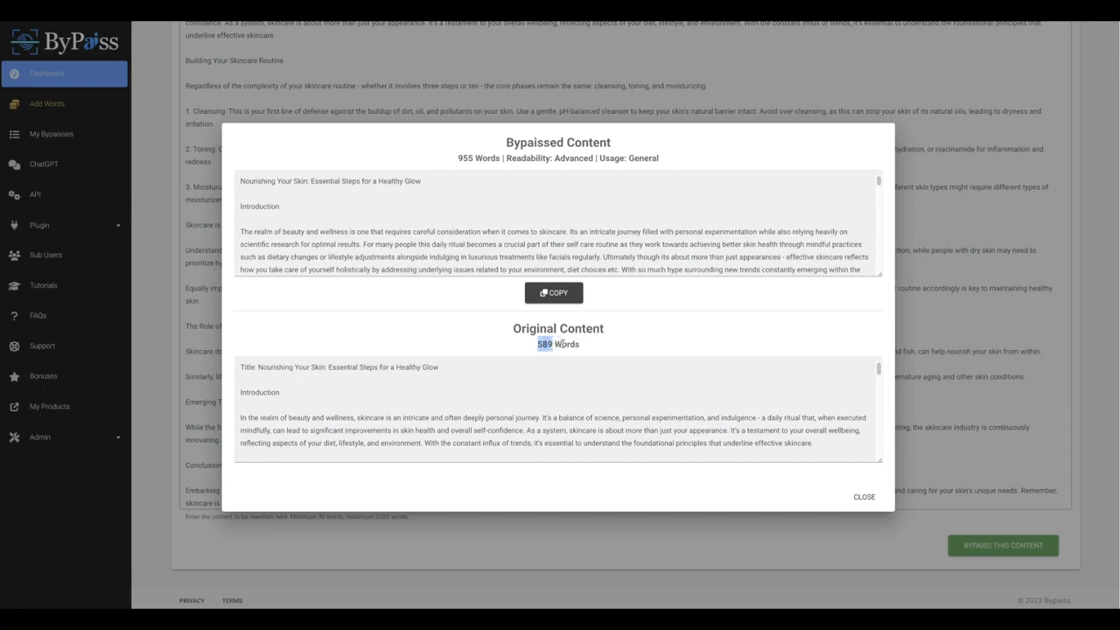
mouse_move(537, 231)
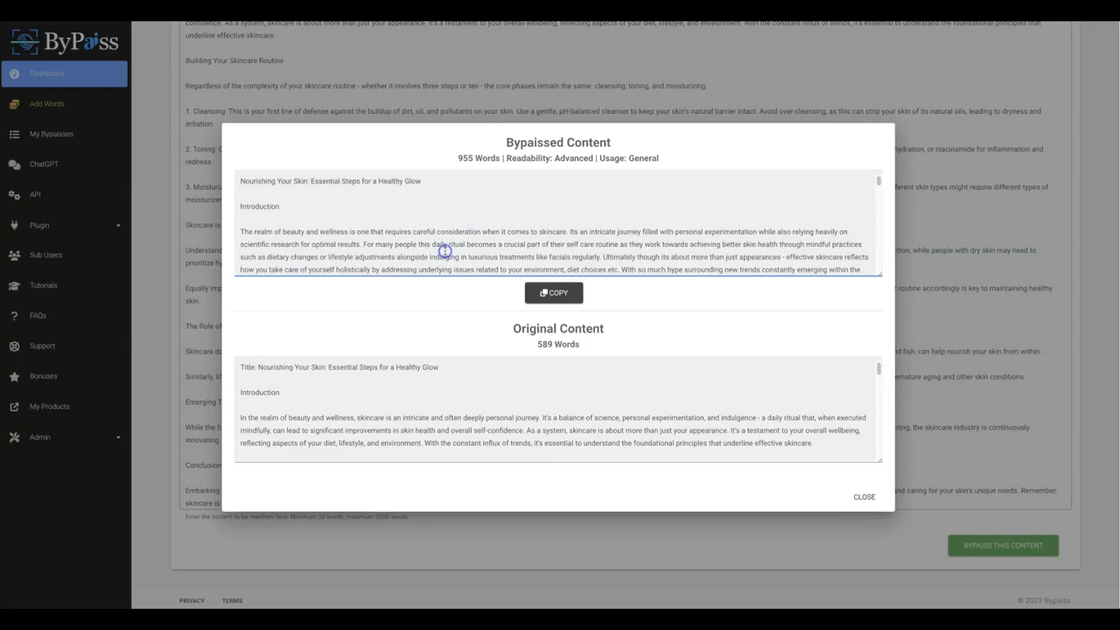
left_click(553, 292)
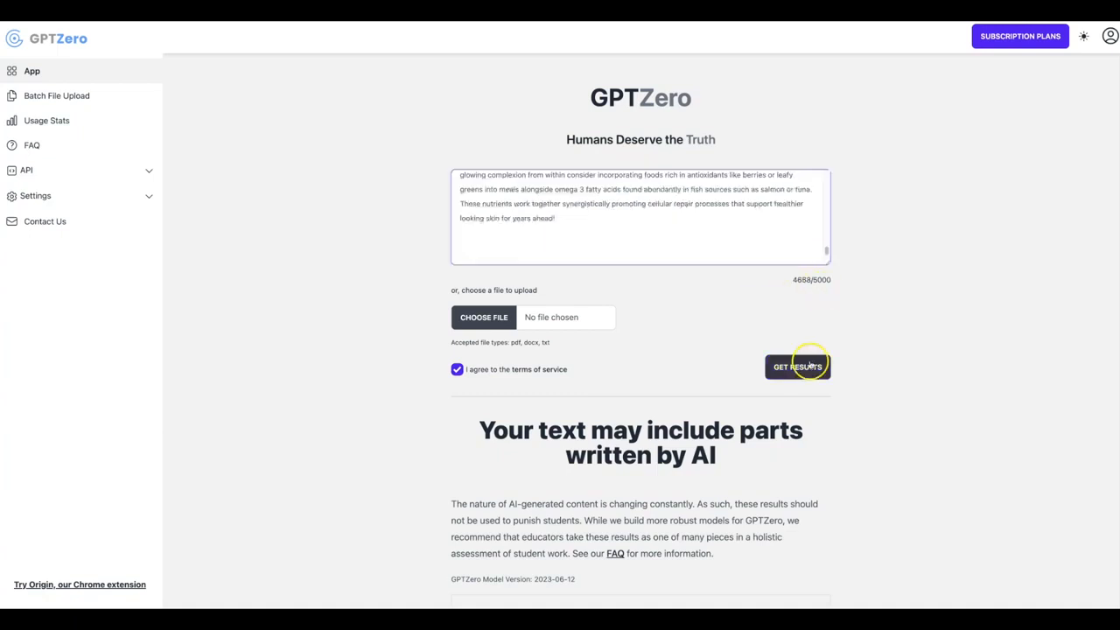
Get GPTZero's result for the 'Nourishing Your Skin' rewrite, rated likely human-written.
left_click(797, 366)
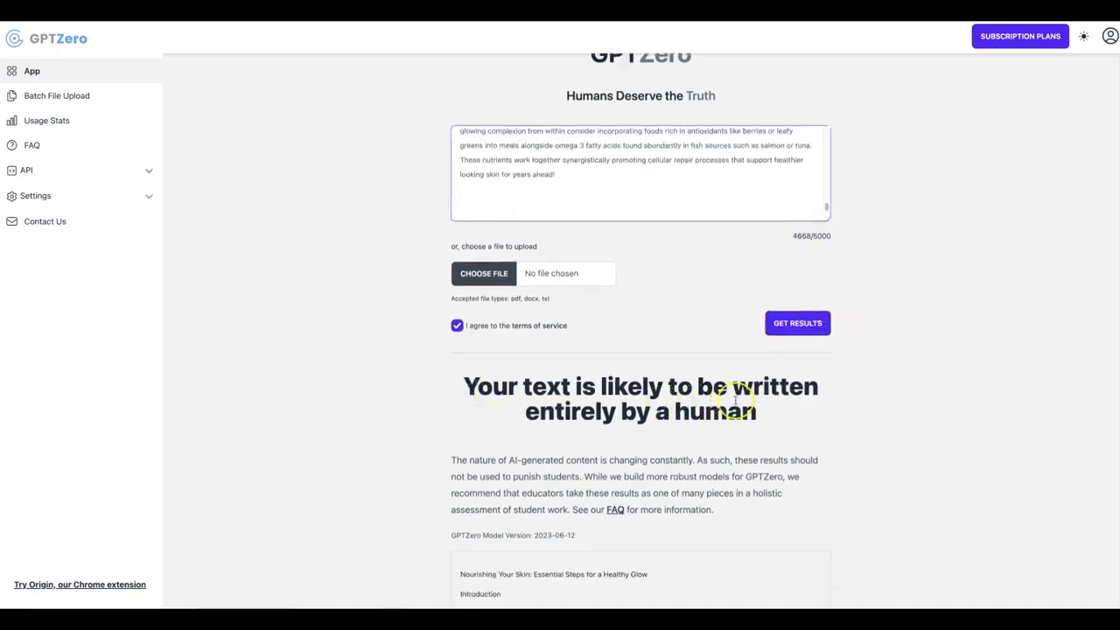
mouse_move(672, 418)
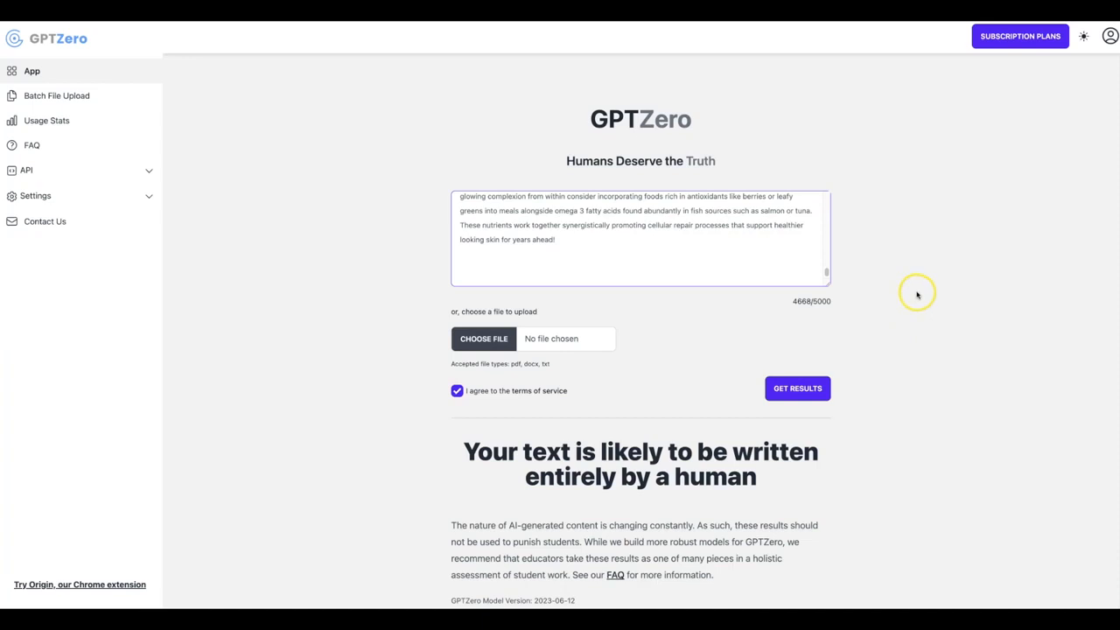
mouse_move(924, 236)
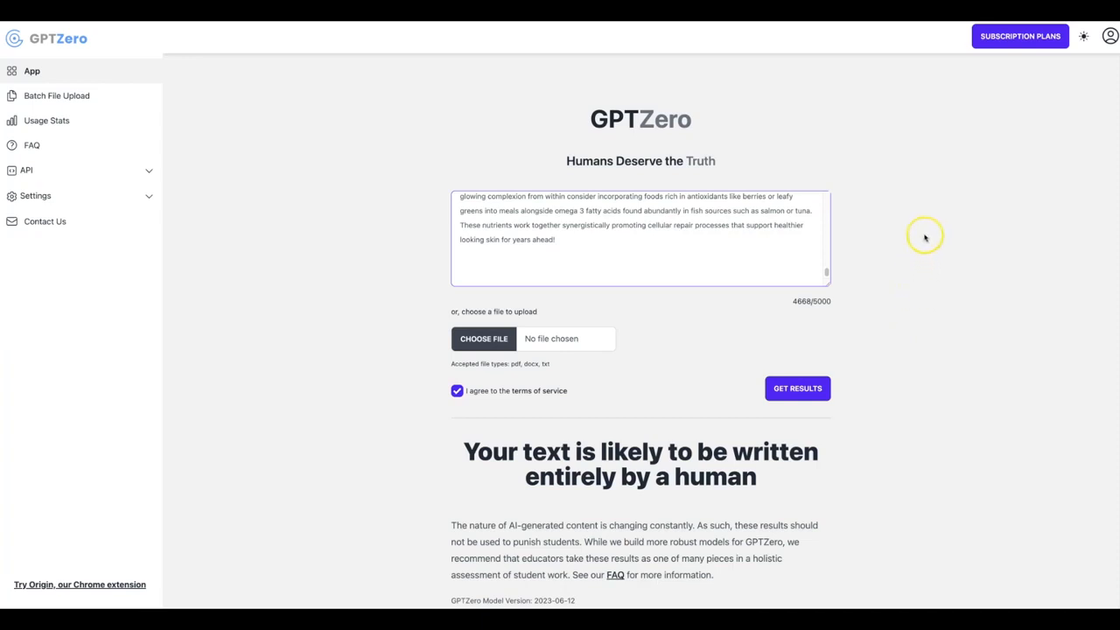
mouse_move(951, 200)
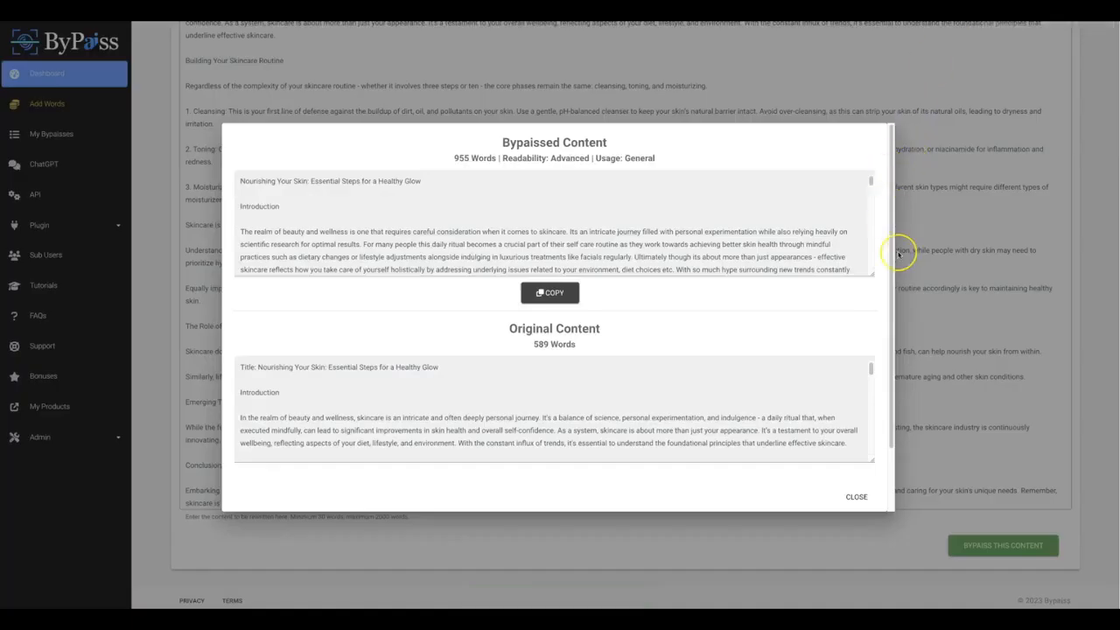
mouse_move(896, 254)
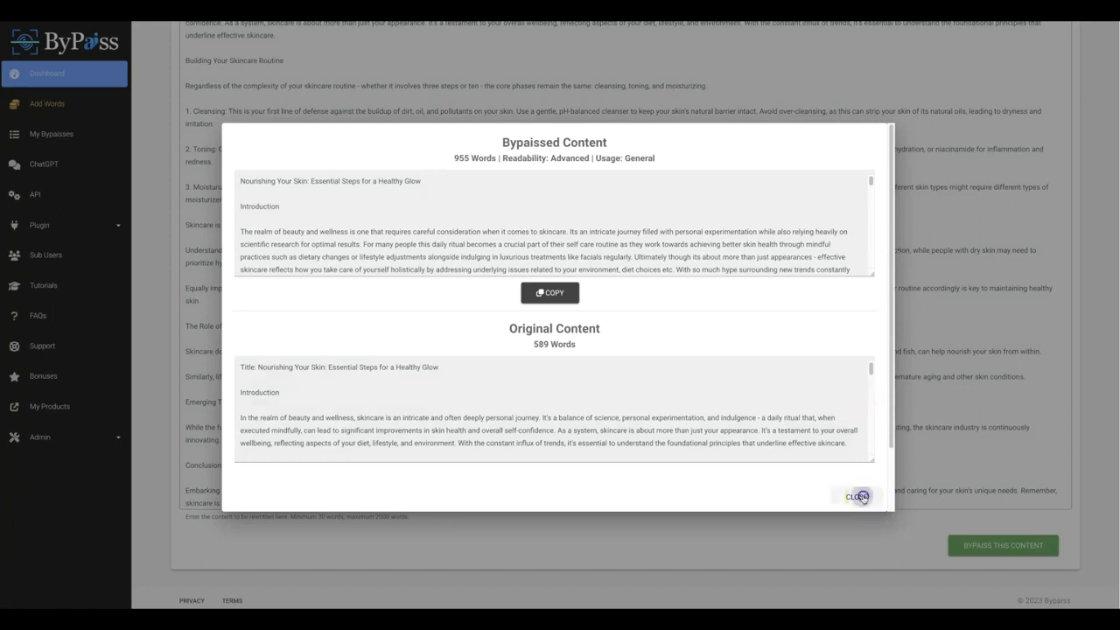
Close the Bypassed Content dialog, returning to the skincare article input form.
left_click(858, 497)
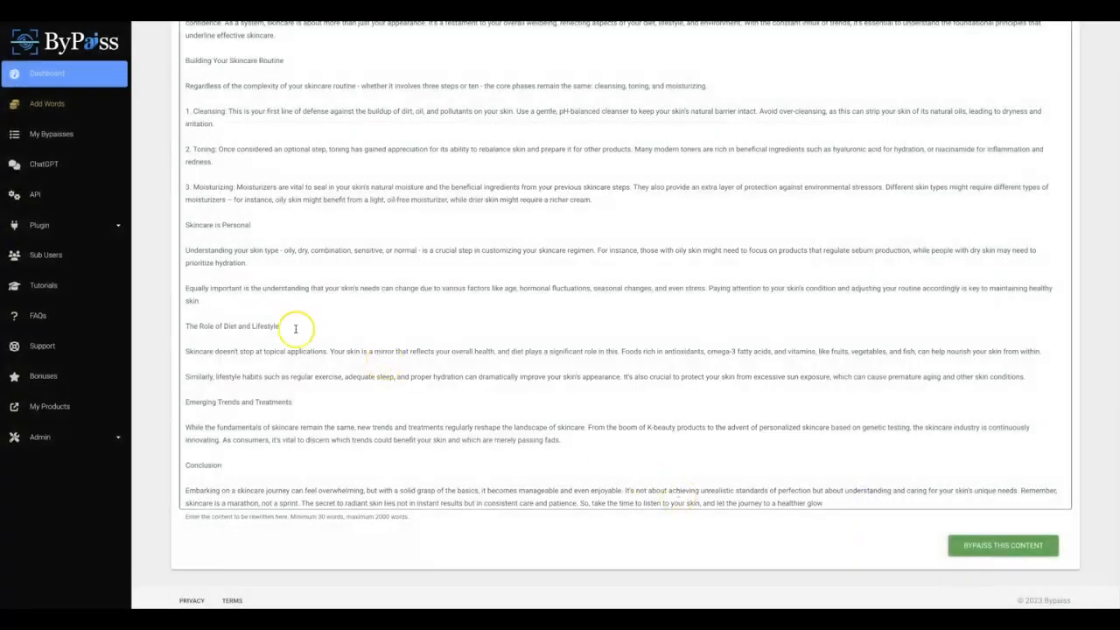
mouse_move(154, 276)
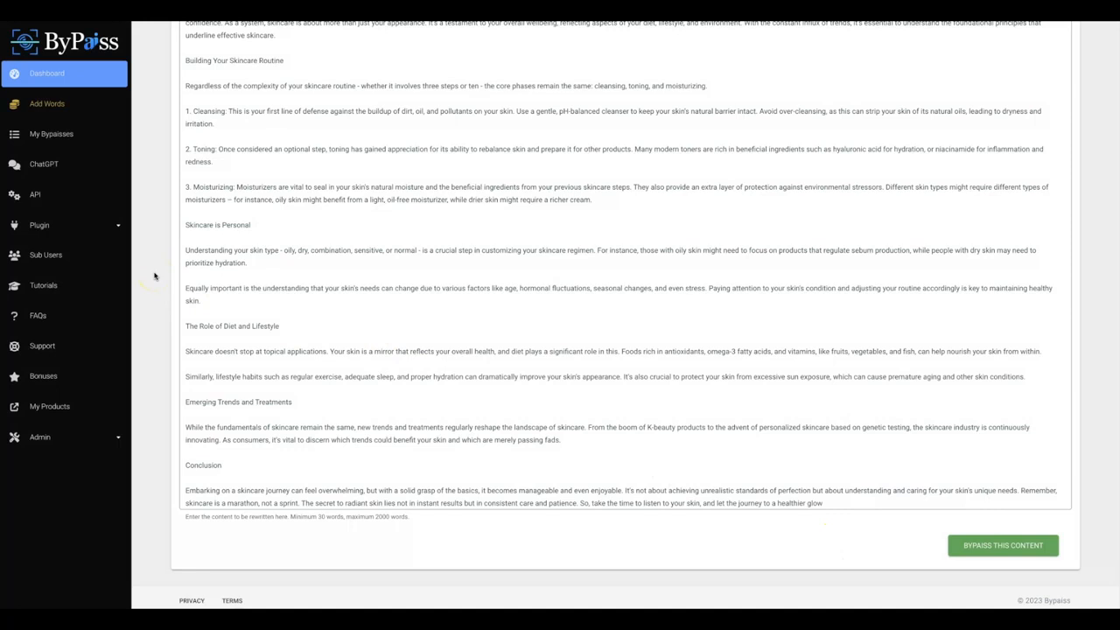
mouse_move(154, 277)
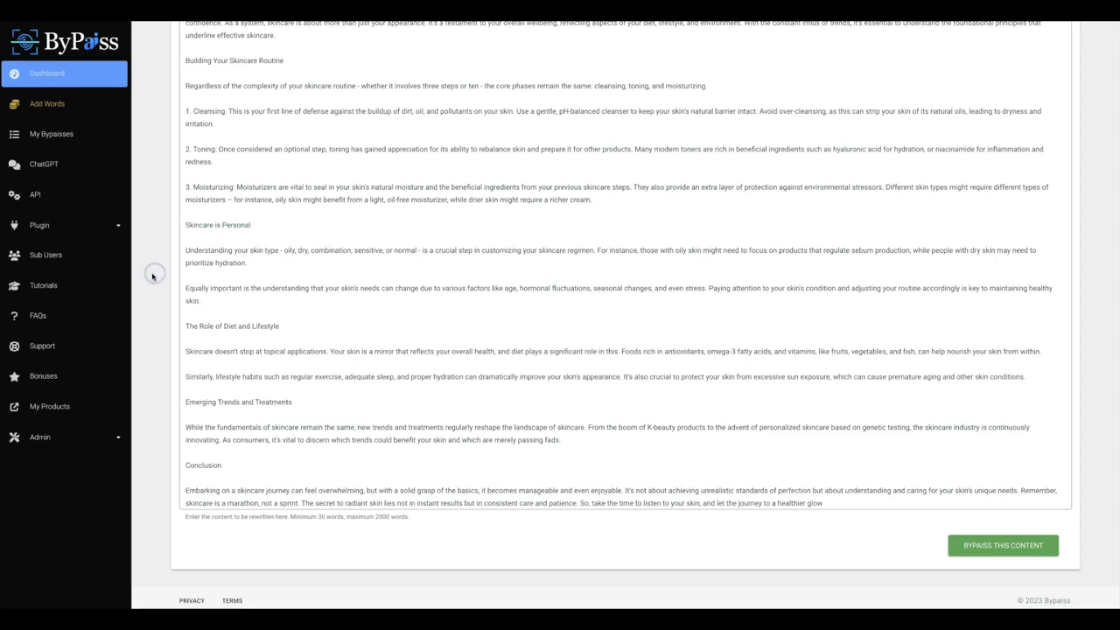
mouse_move(154, 273)
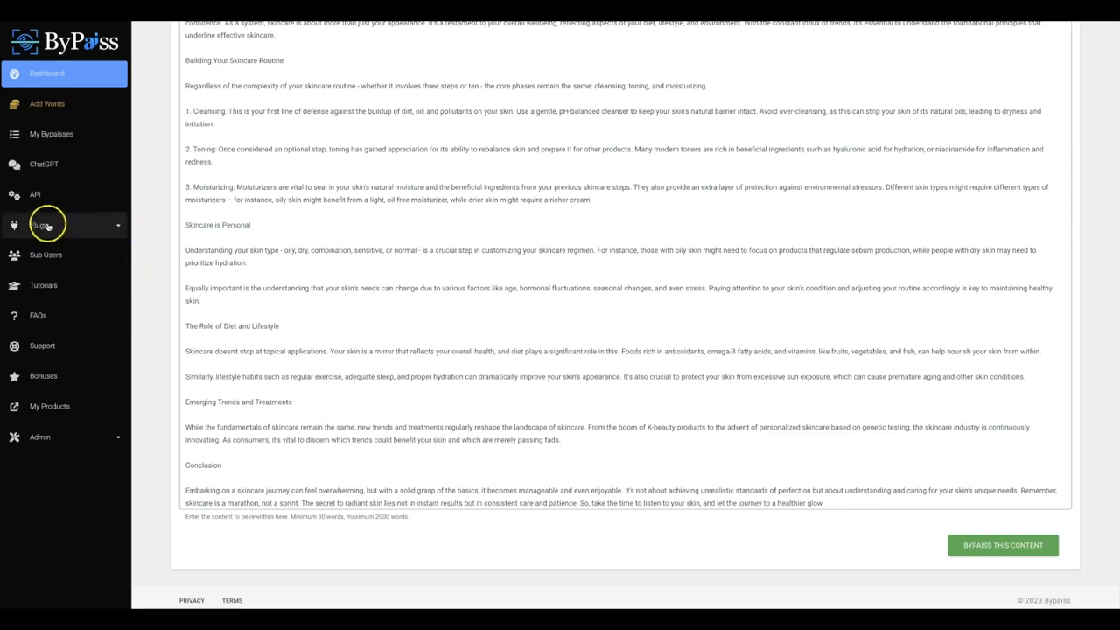
Navigate via the Plugin sidebar entry to Bypass's ChatGPT prompt page.
left_click(63, 224)
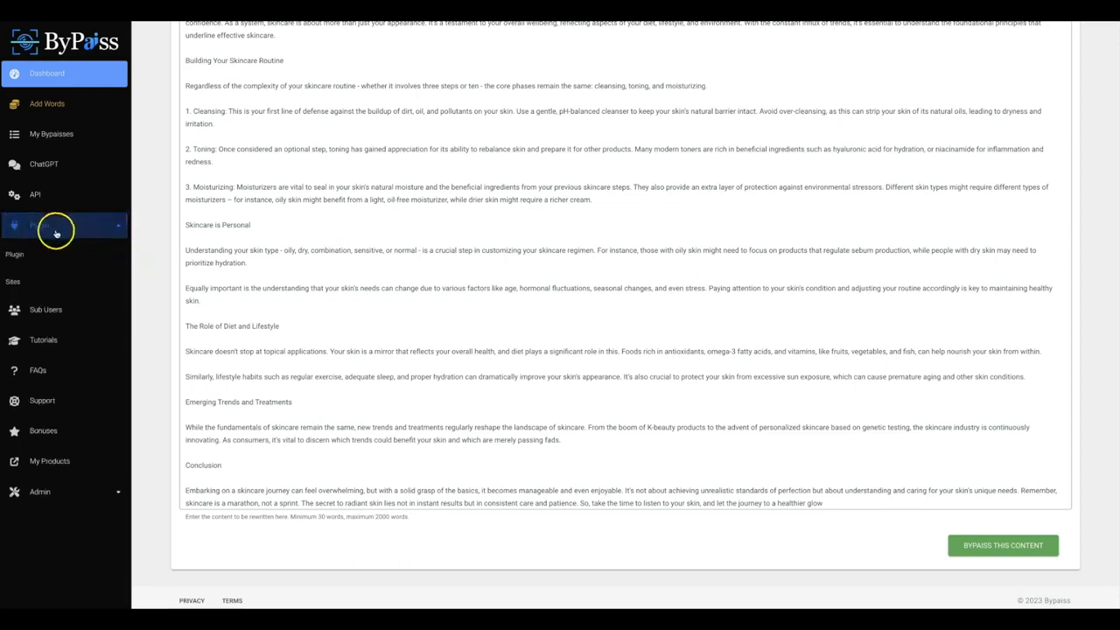
left_click(38, 224)
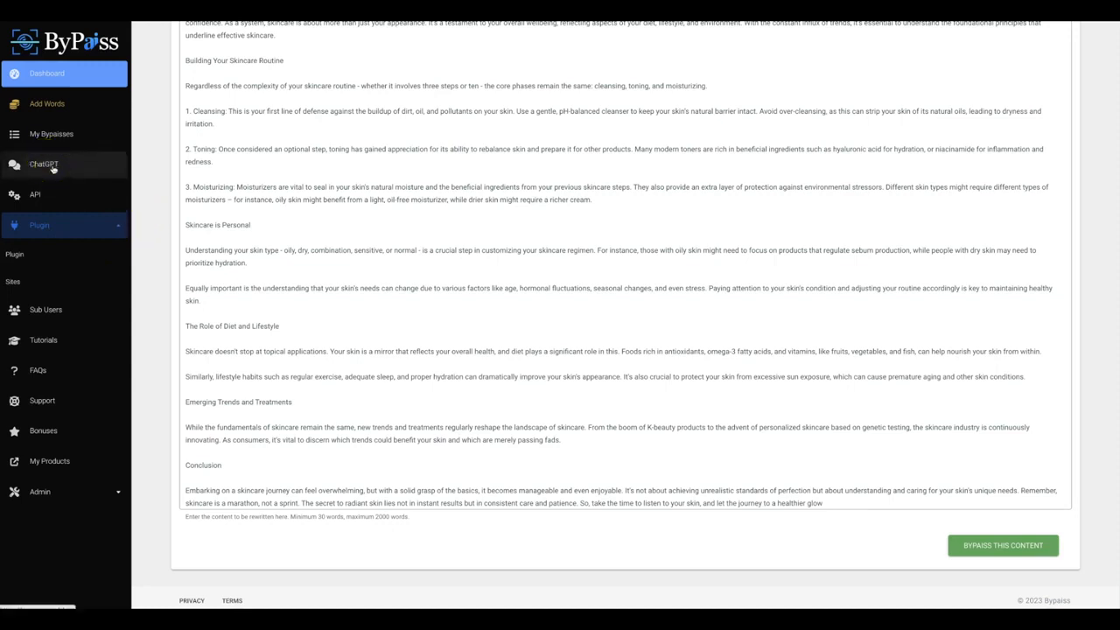
left_click(44, 165)
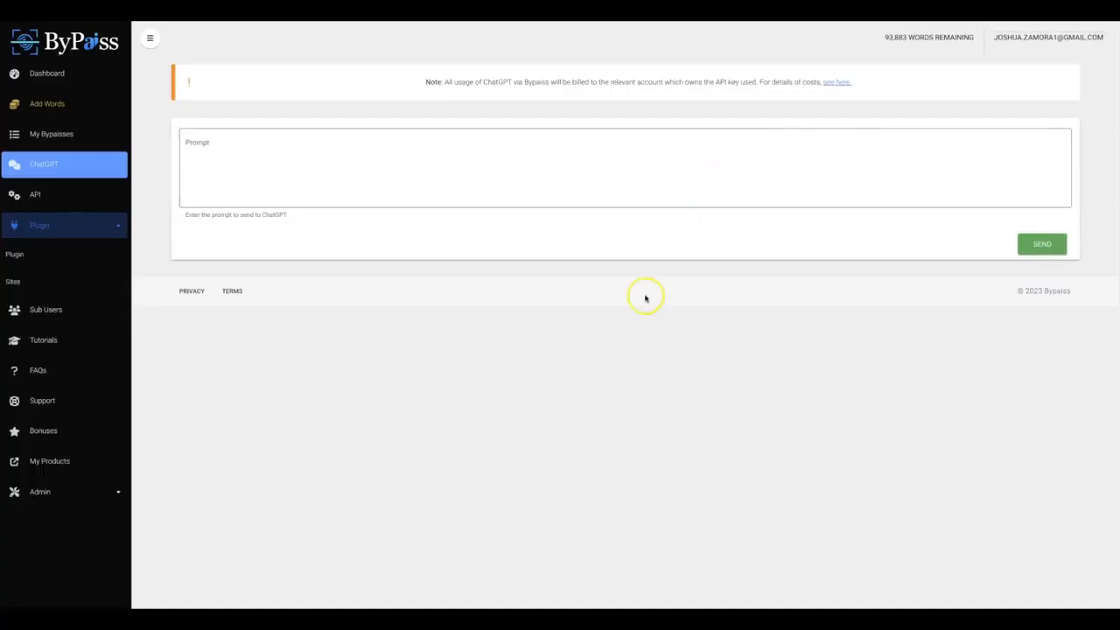
mouse_move(662, 289)
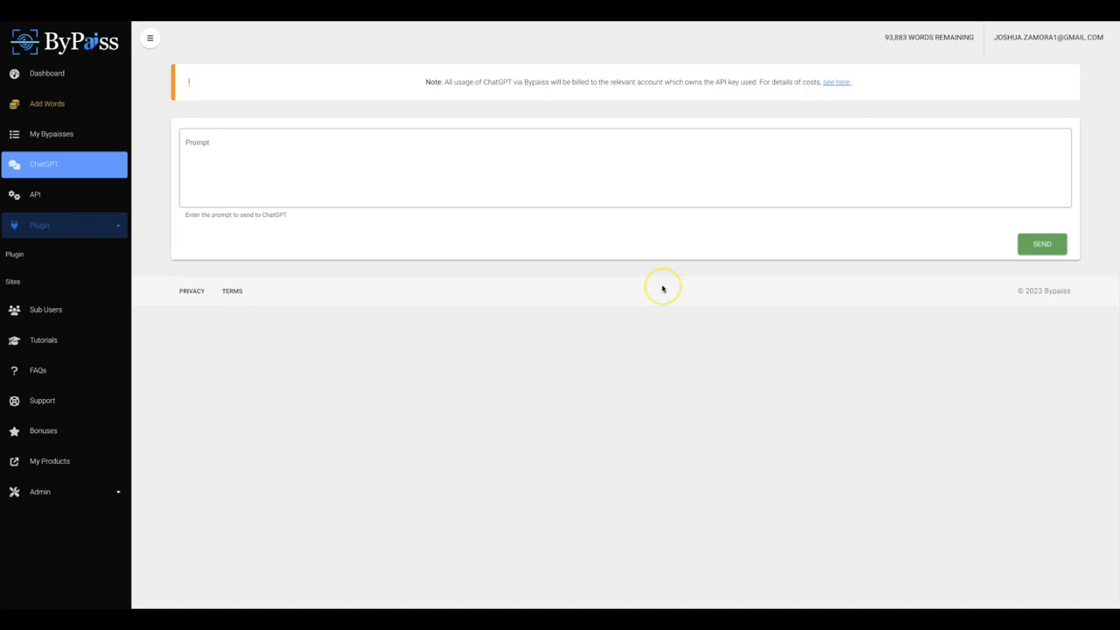
left_click(224, 178)
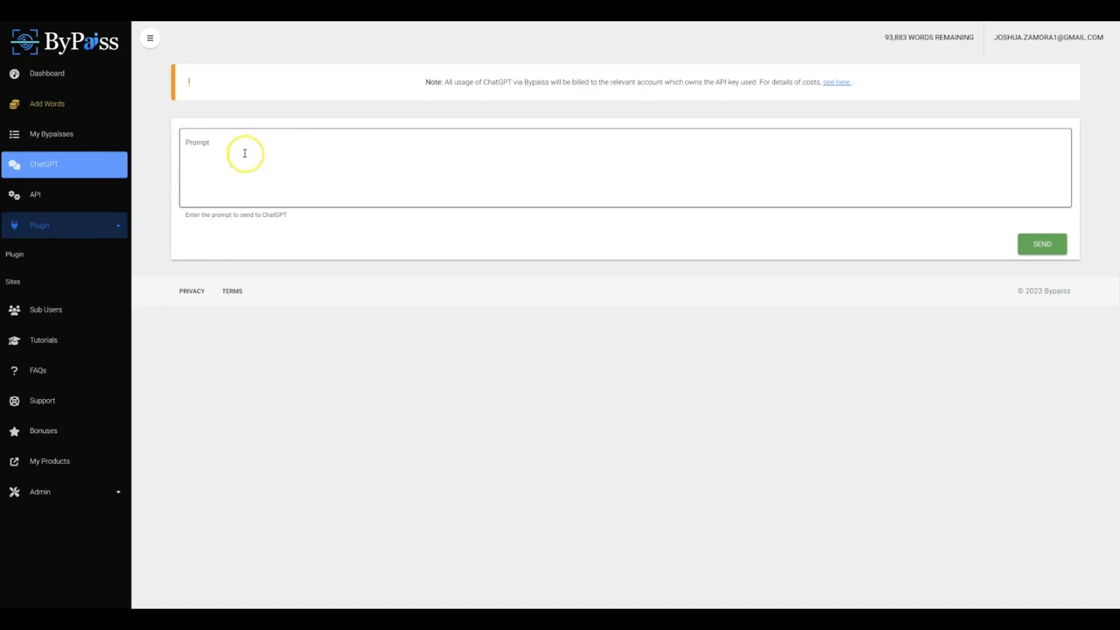
left_click(245, 166)
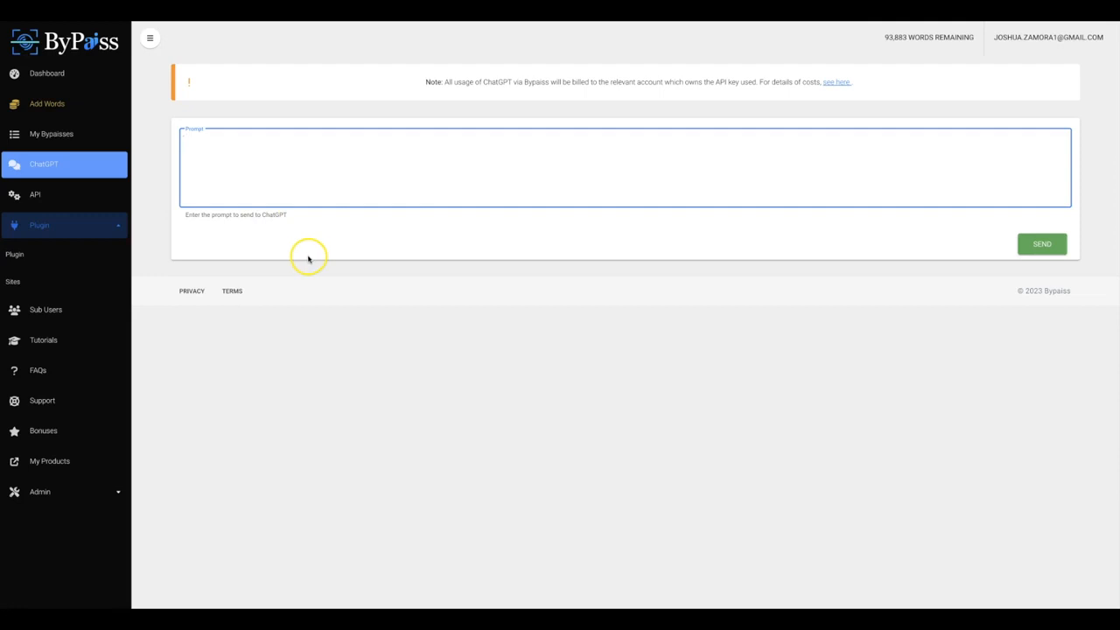
mouse_move(499, 319)
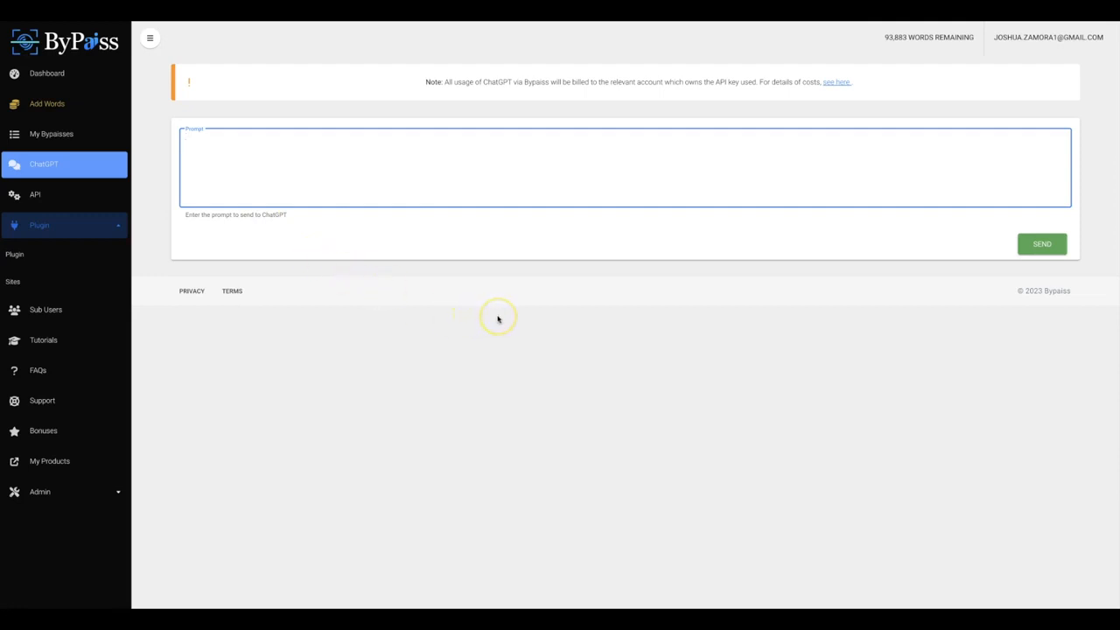